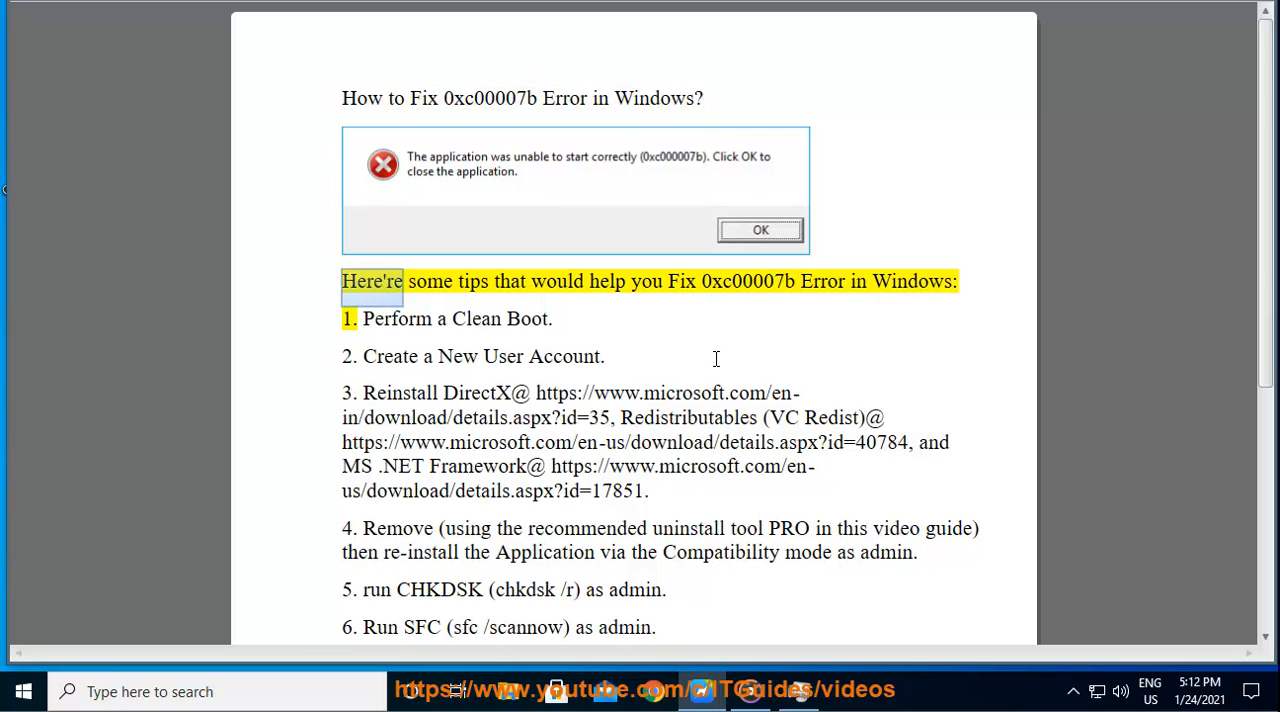
- Search Google for 'clean boot windows 10' from the 0xc00007b tips, then minimize Chrome
double_click(746, 280)
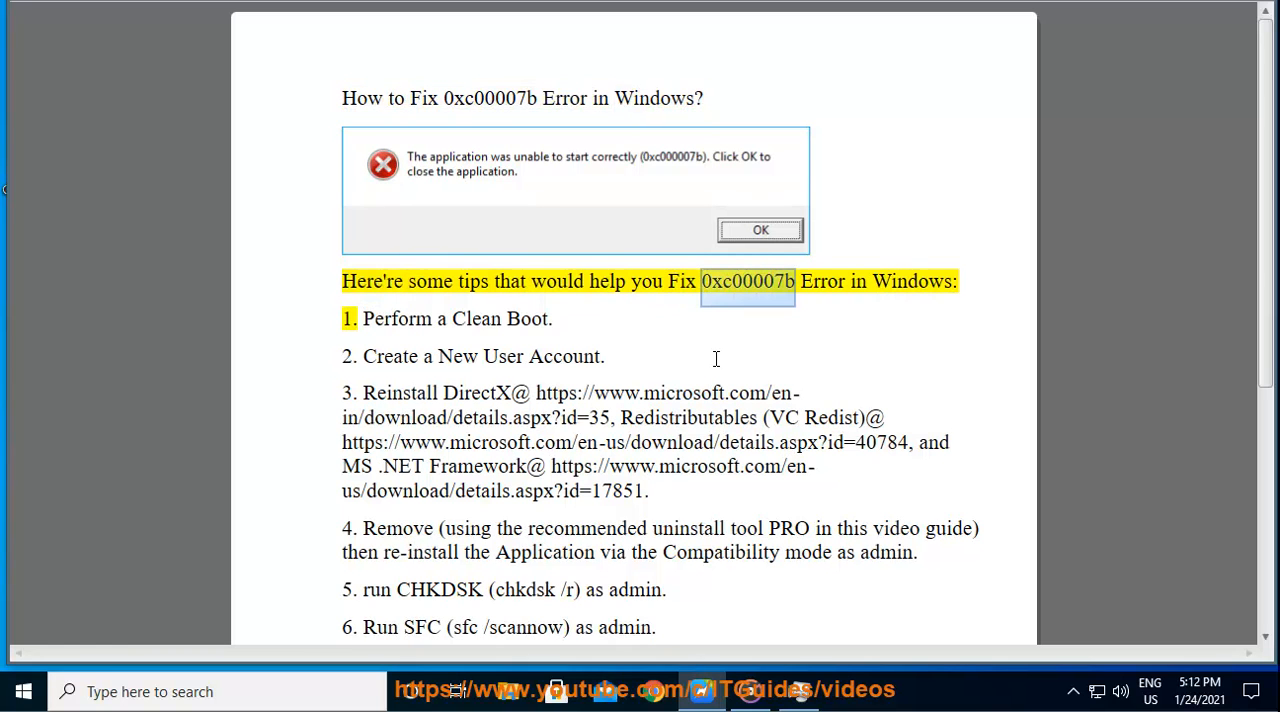
double_click(820, 280)
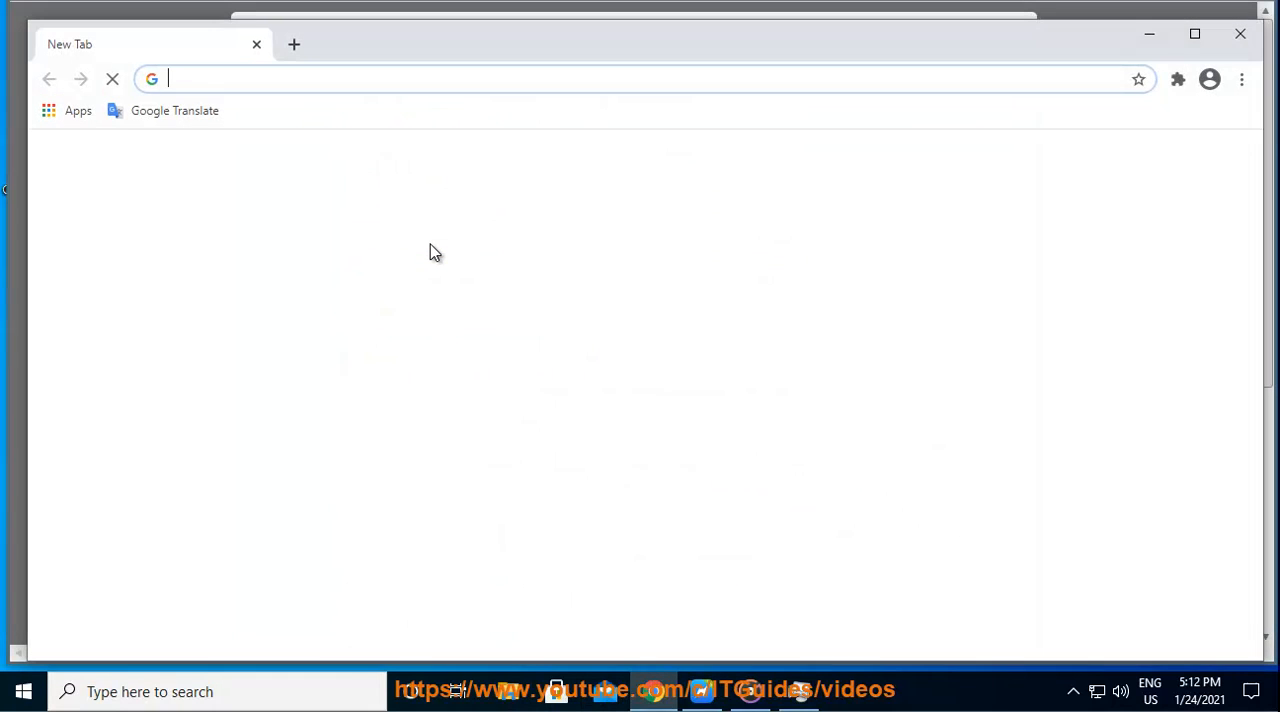
text(CLE)
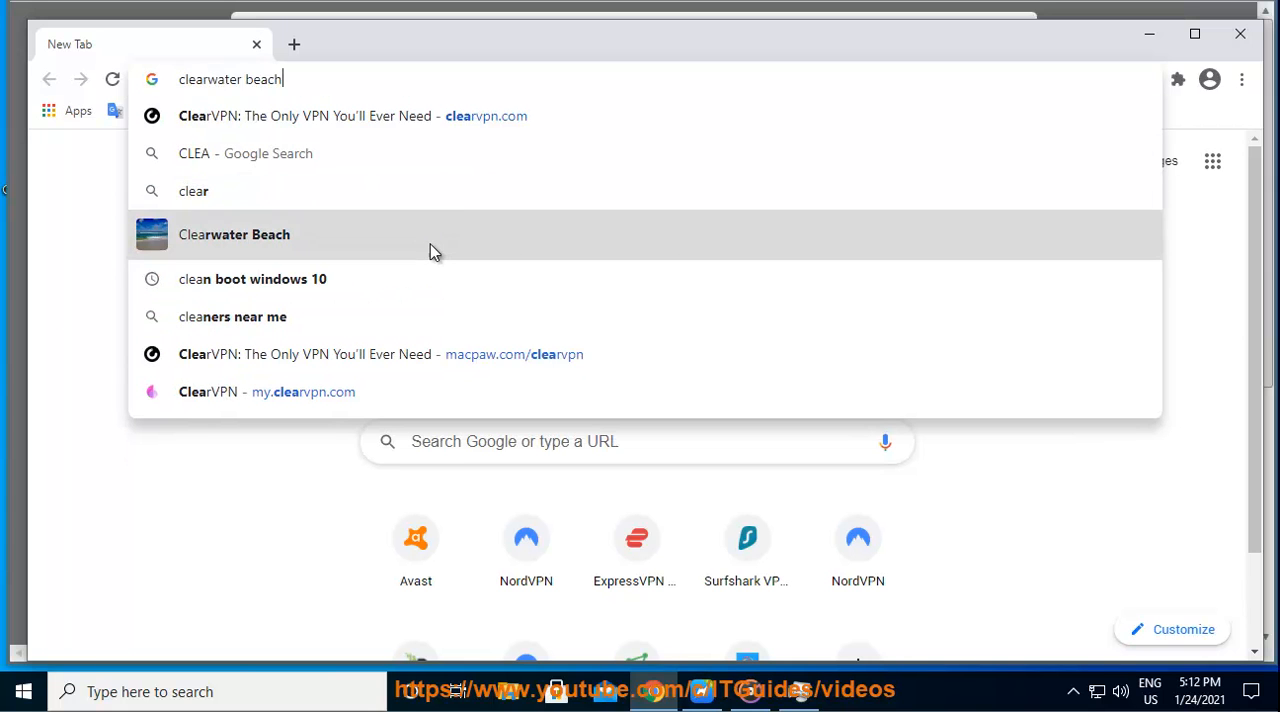
click(252, 280)
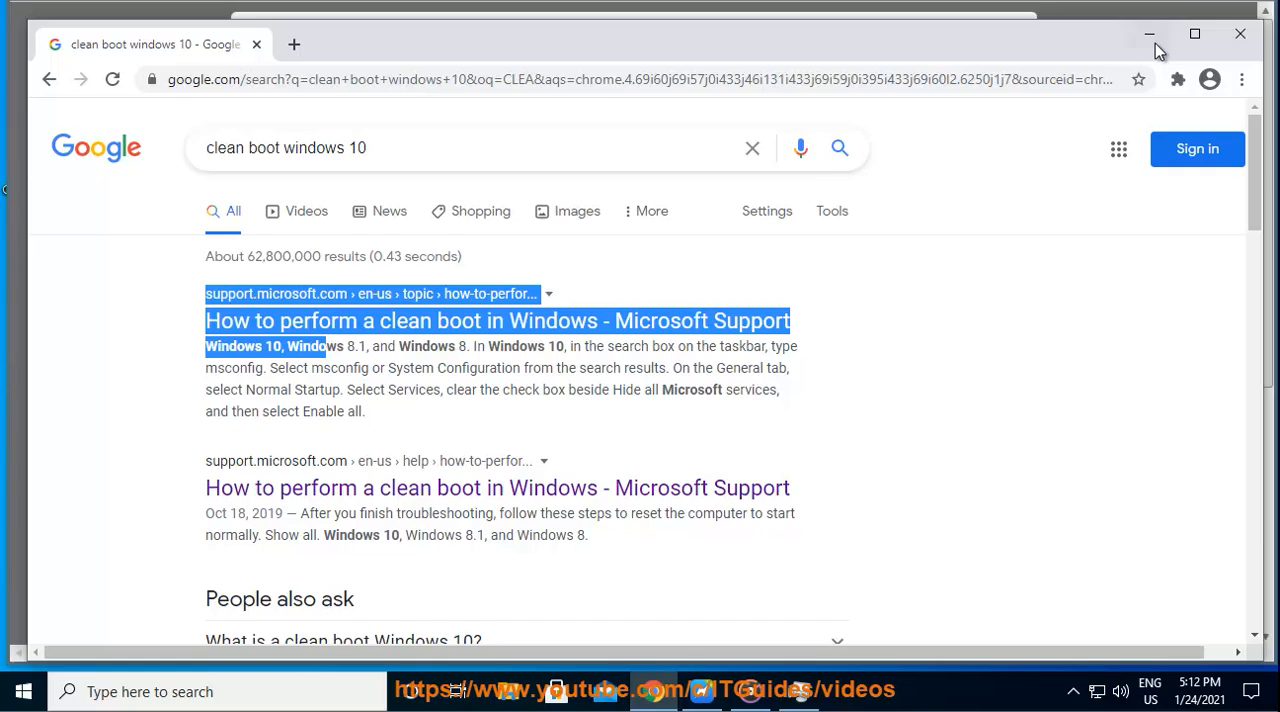
click(1148, 34)
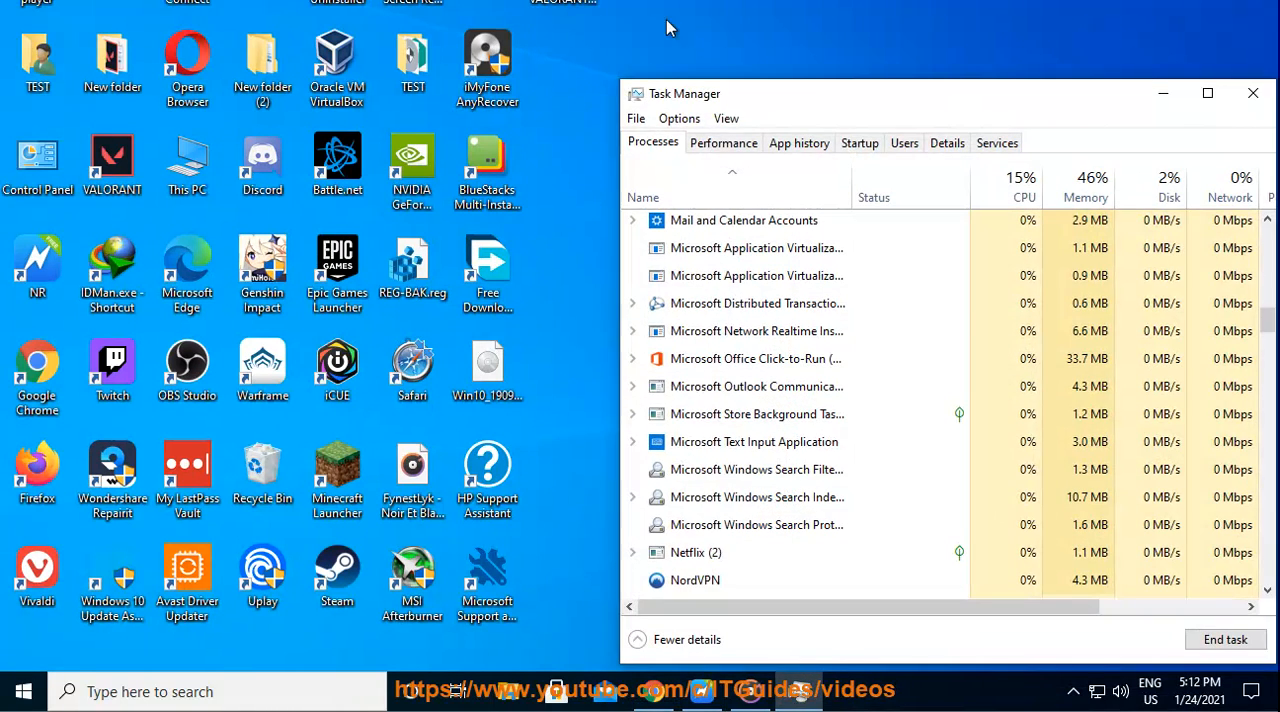
- Disable the enabled Discord entry on Task Manager's Startup tab, leaving all startup programs off
click(860, 142)
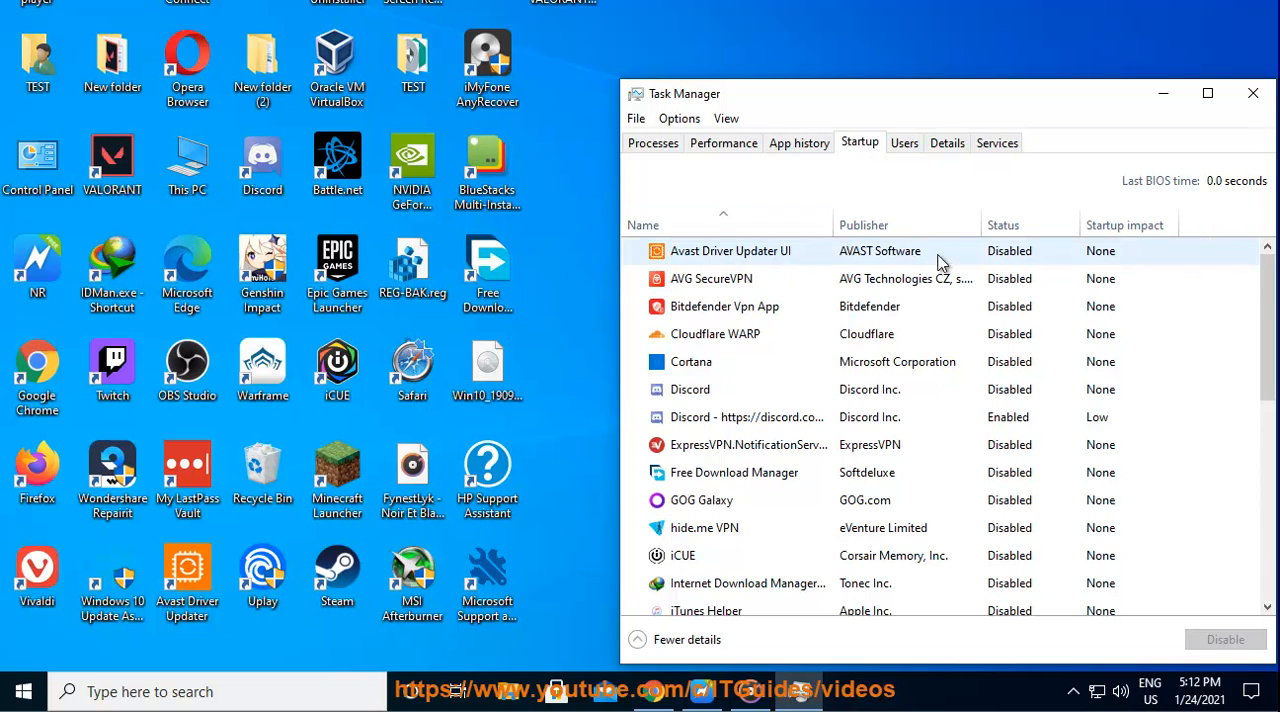
click(746, 416)
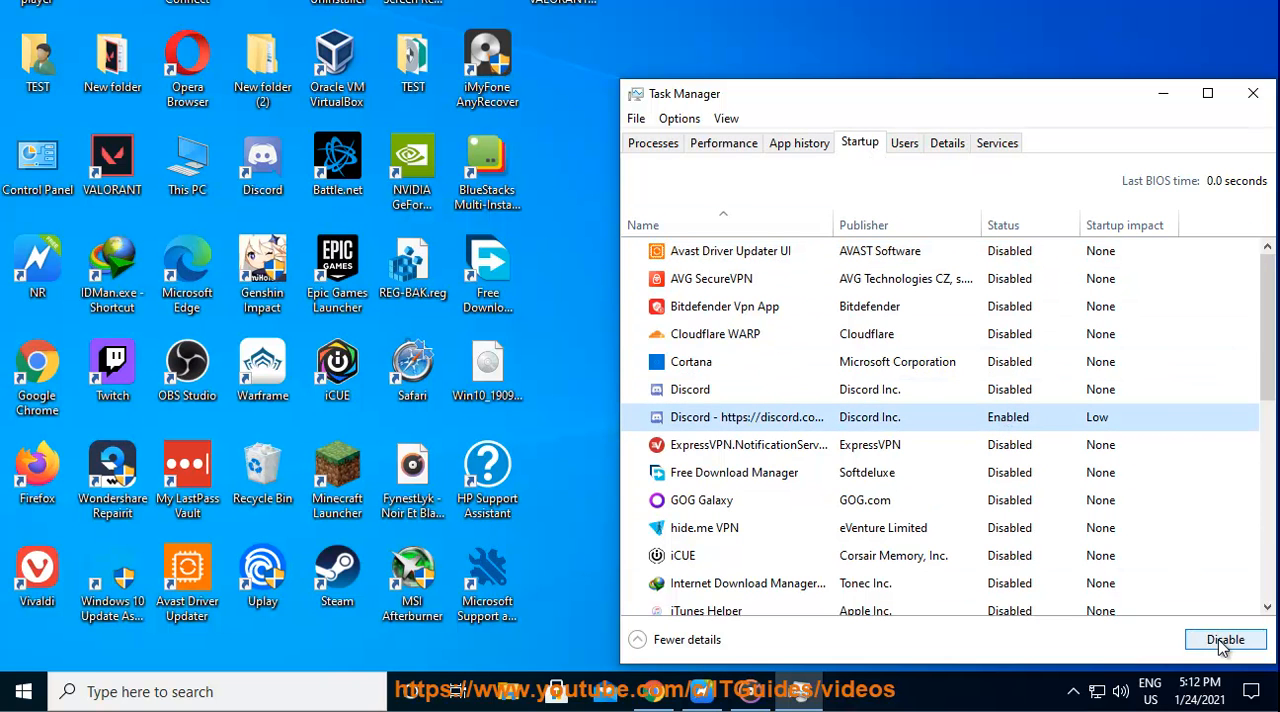
click(1224, 640)
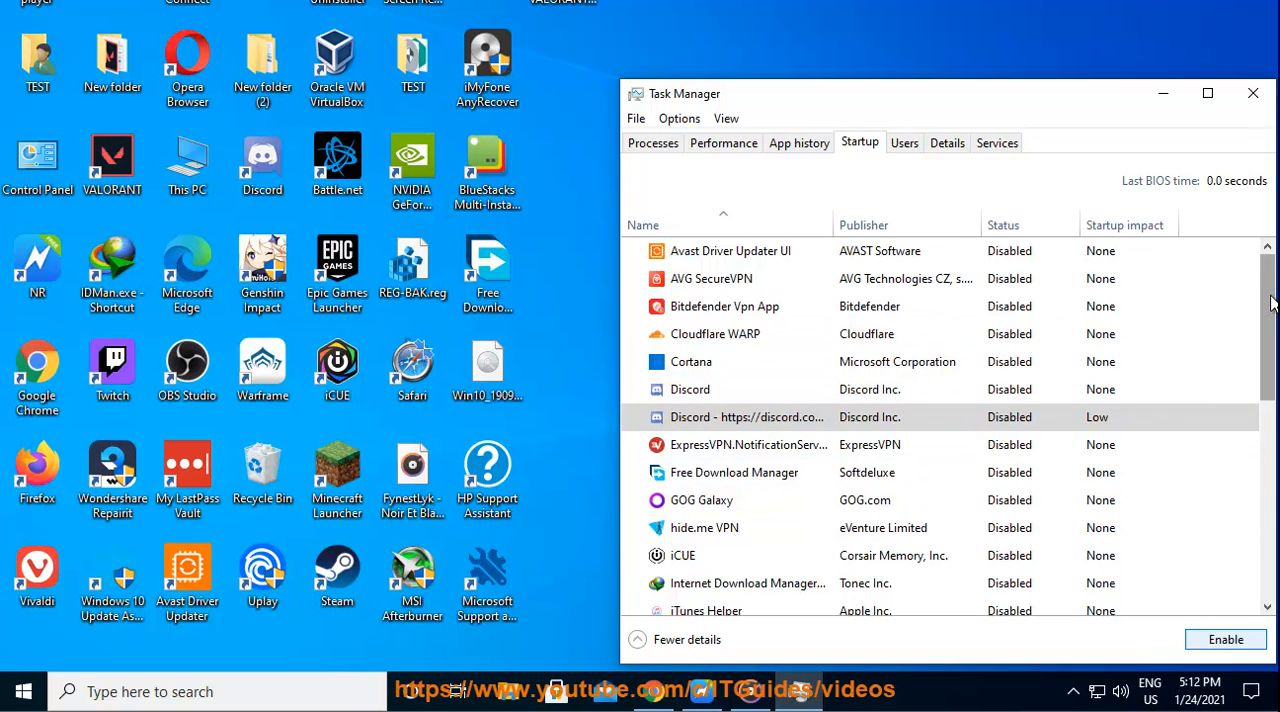
scroll(down, 3)
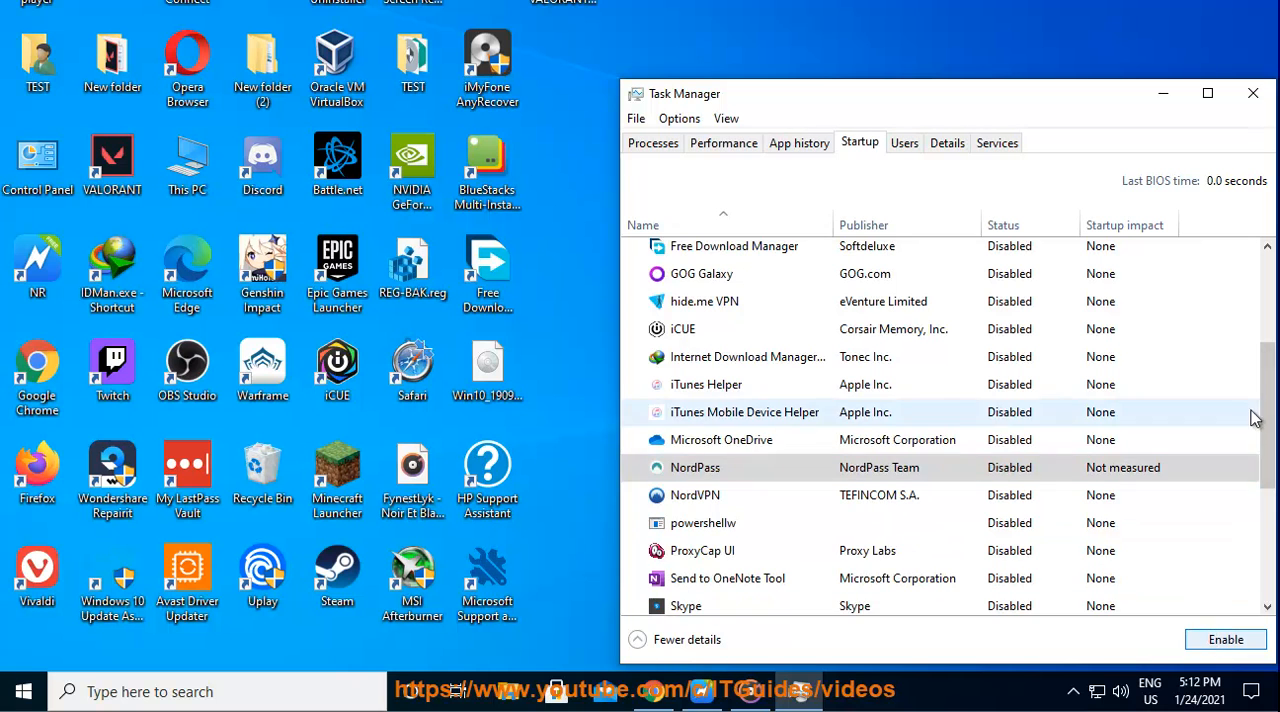
scroll(down, 3)
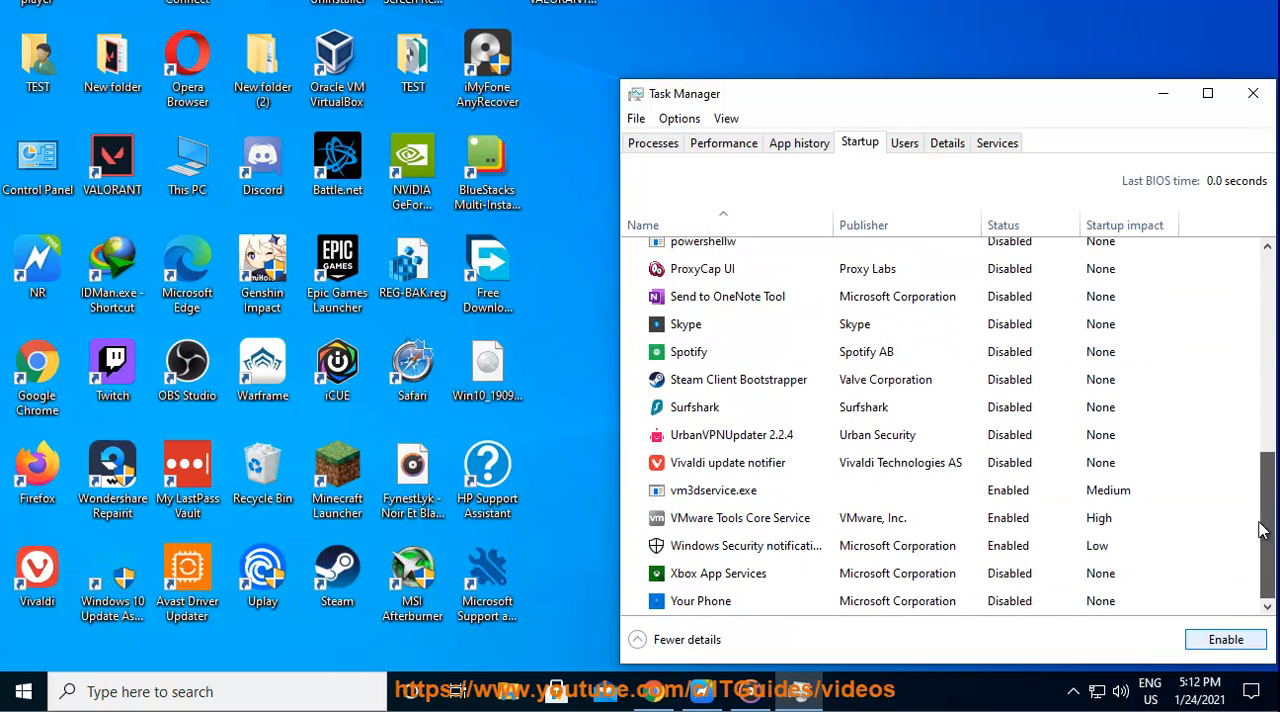
click(740, 516)
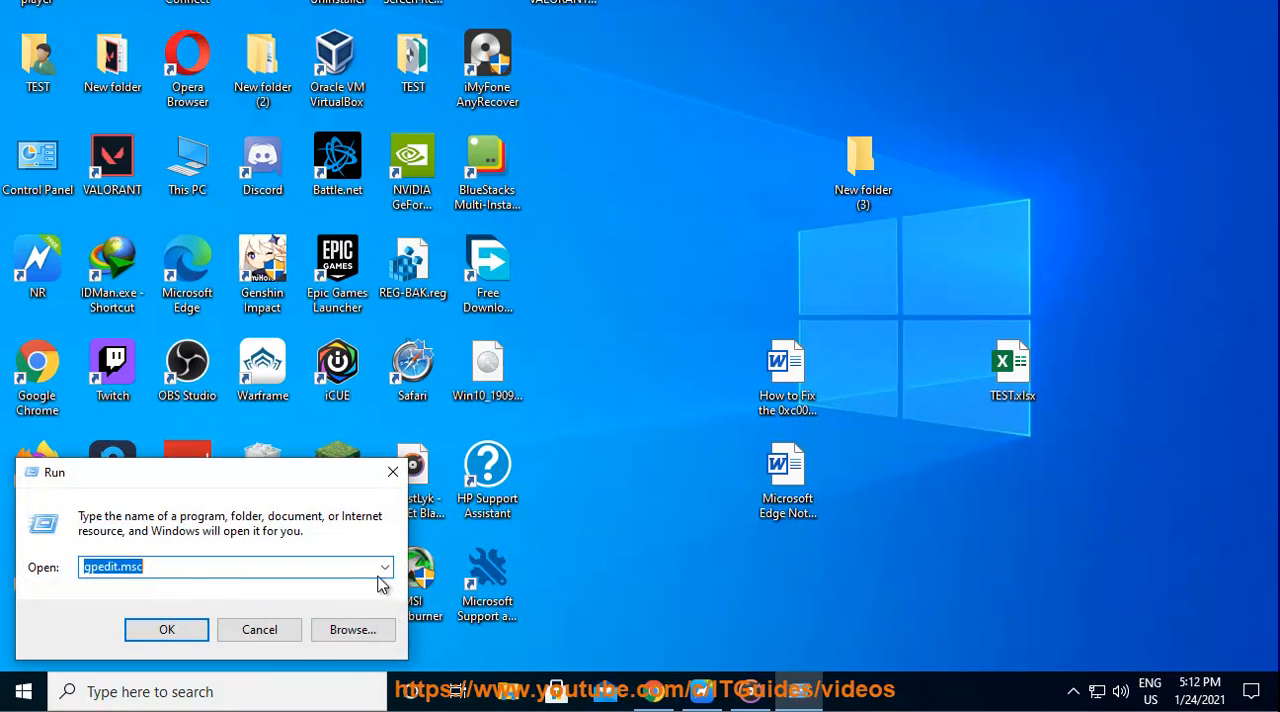
- Run MSCONFIG, hide Microsoft services on the Services tab, then cancel without applying
click(384, 568)
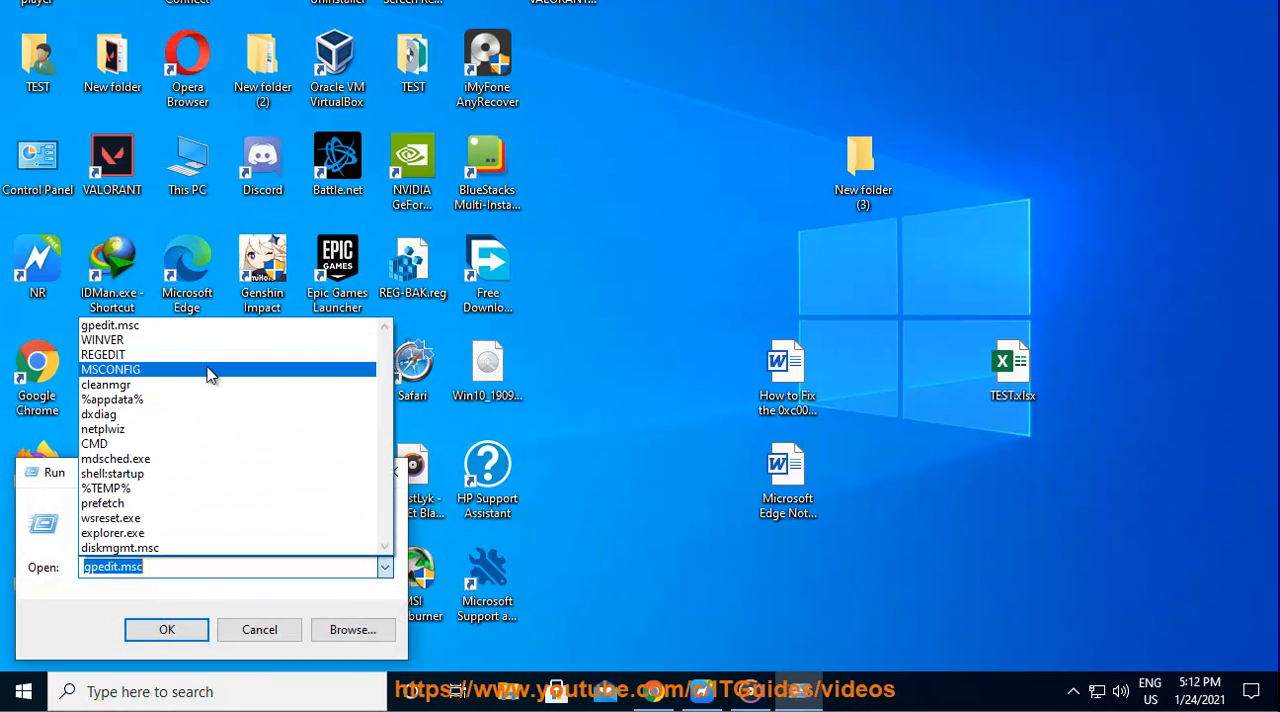
click(260, 628)
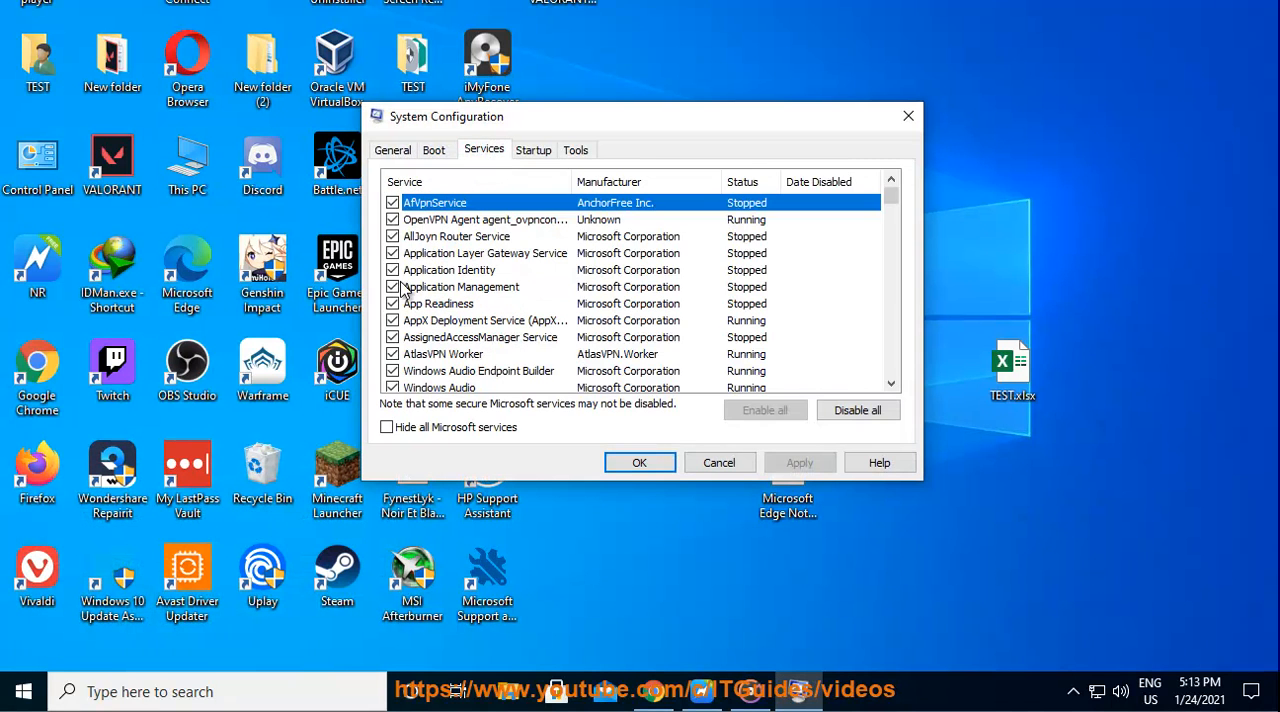
click(388, 428)
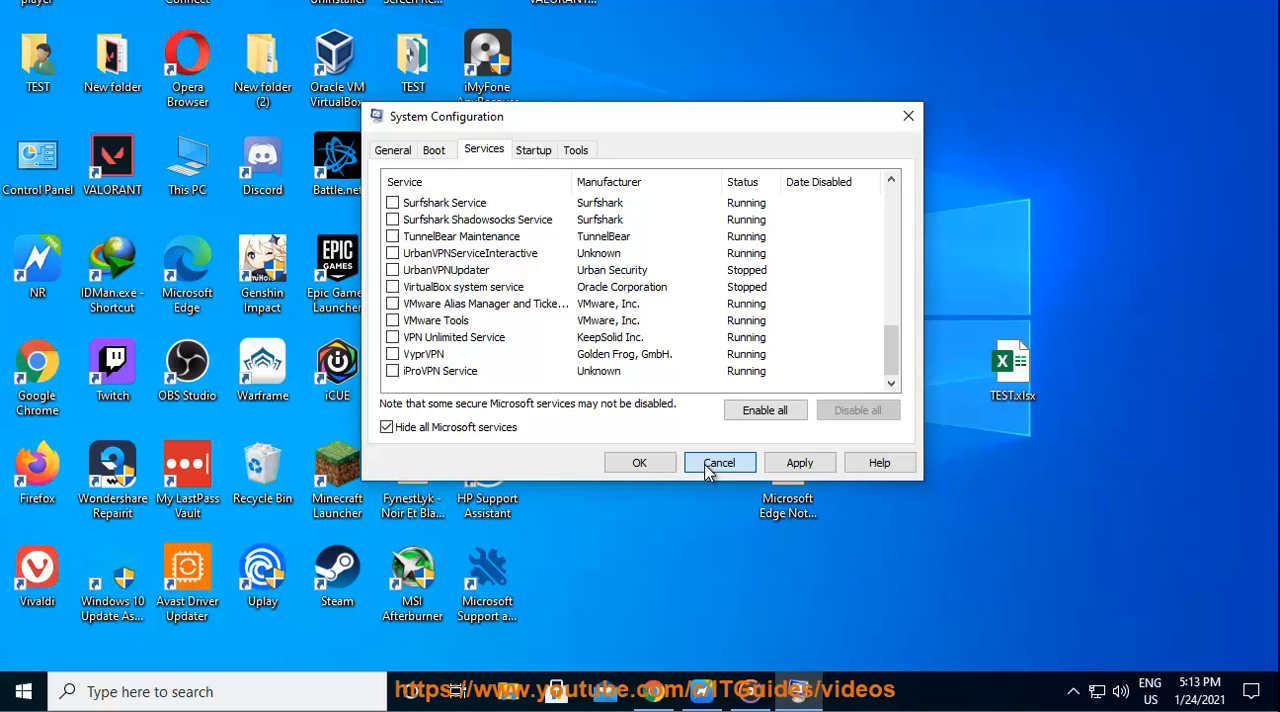
click(720, 462)
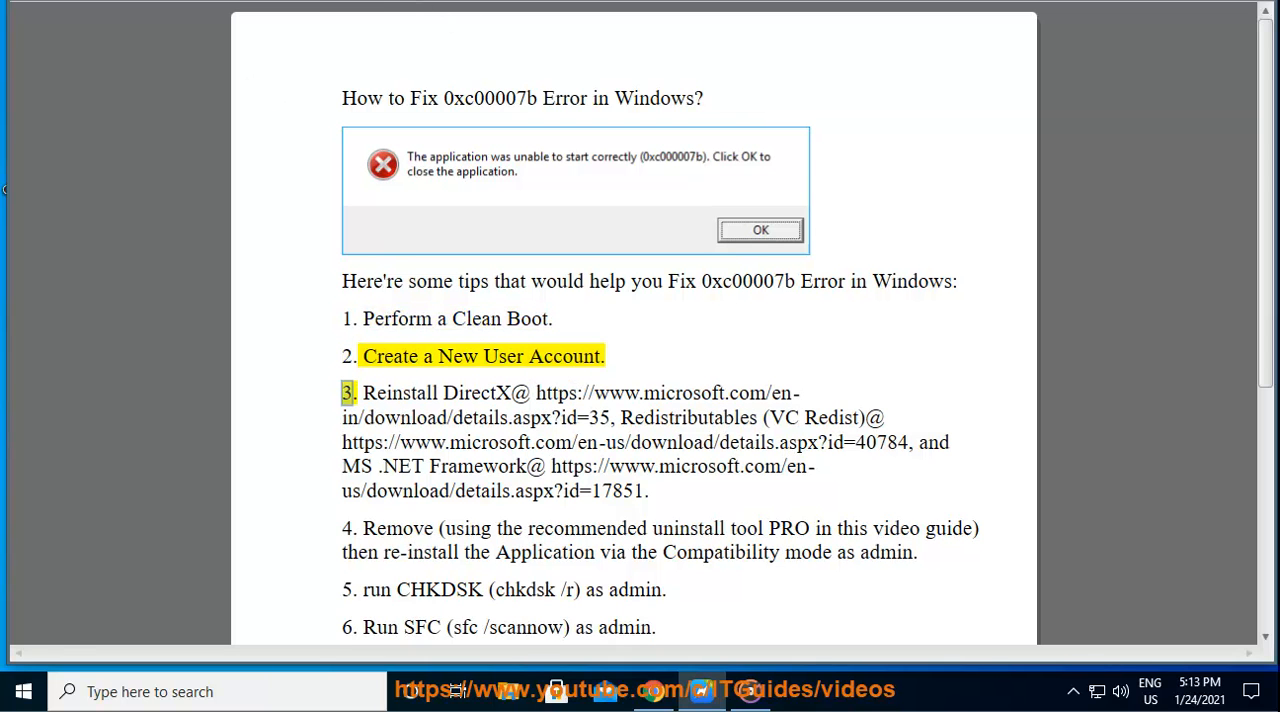
- Reach Accounts > Family & other users in Settings and choose Add someone else to this PC
click(24, 692)
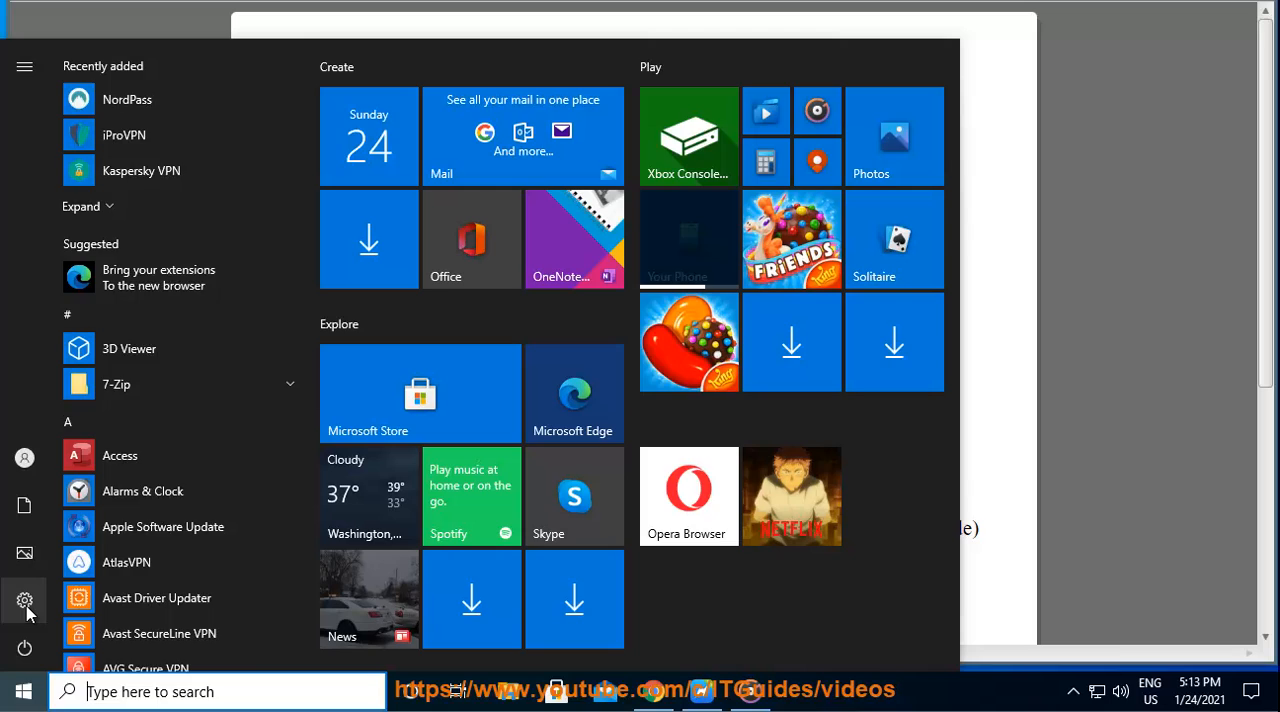
click(24, 600)
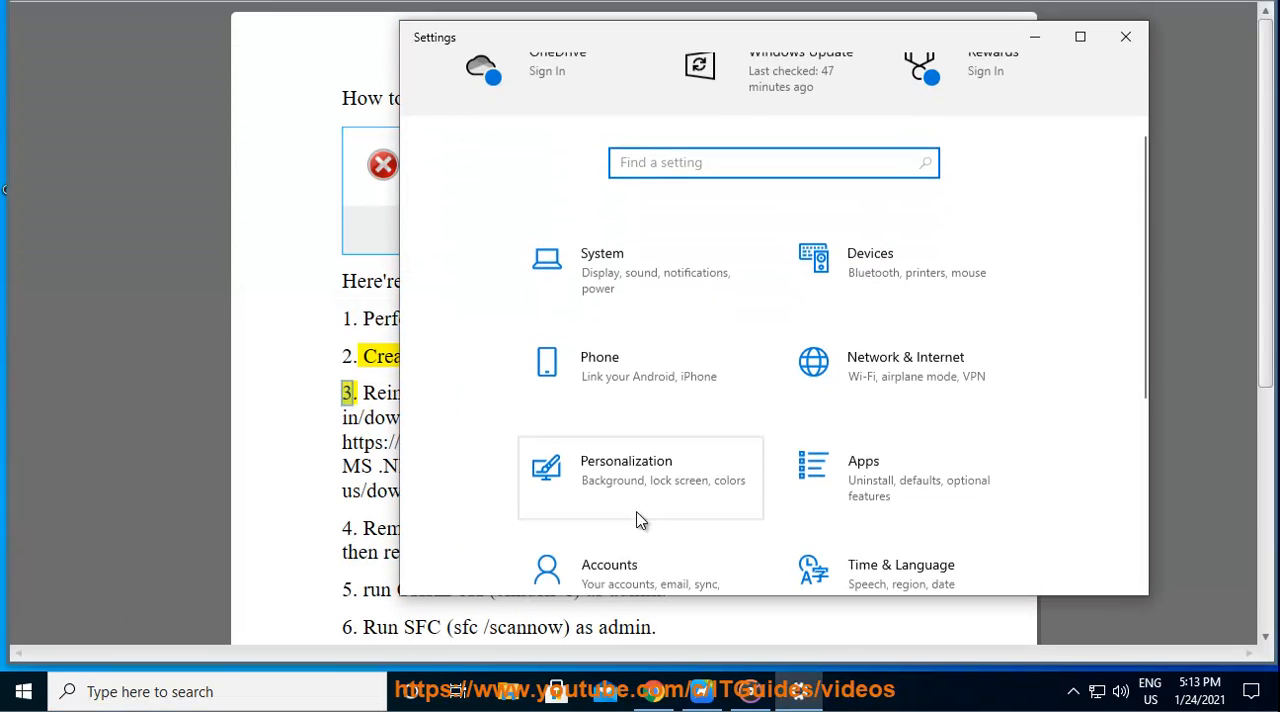
click(608, 572)
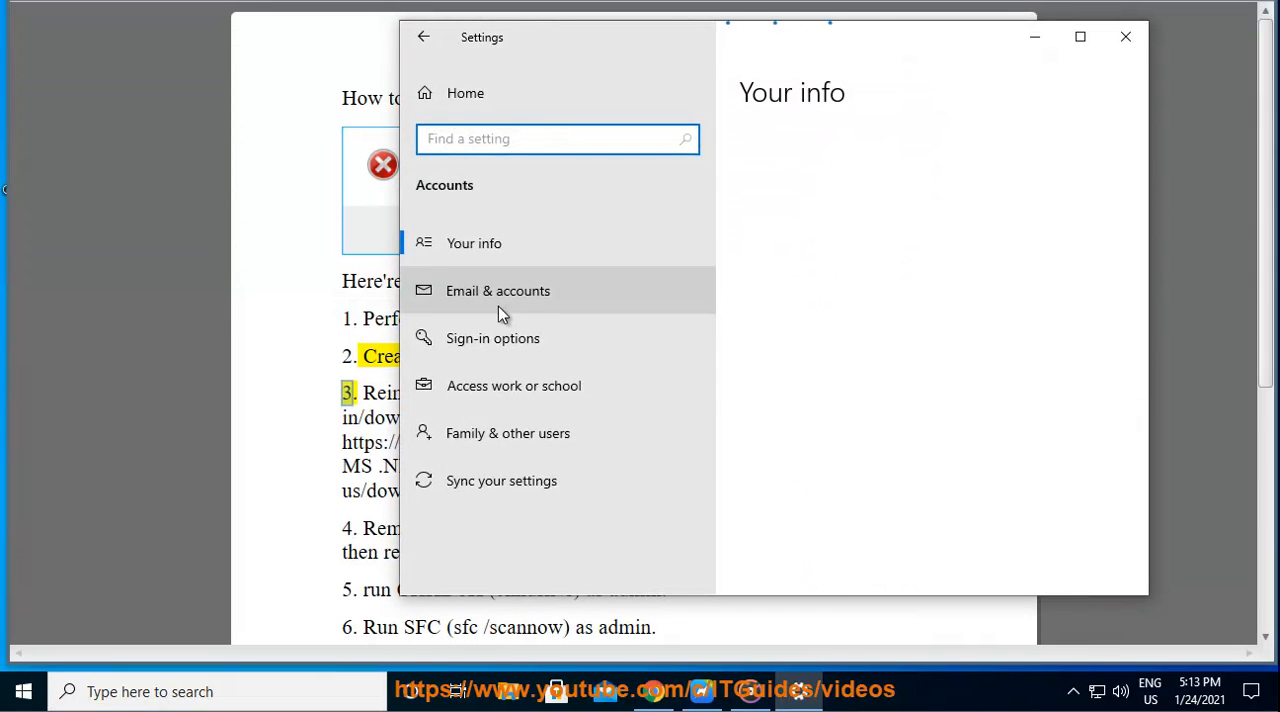
click(508, 432)
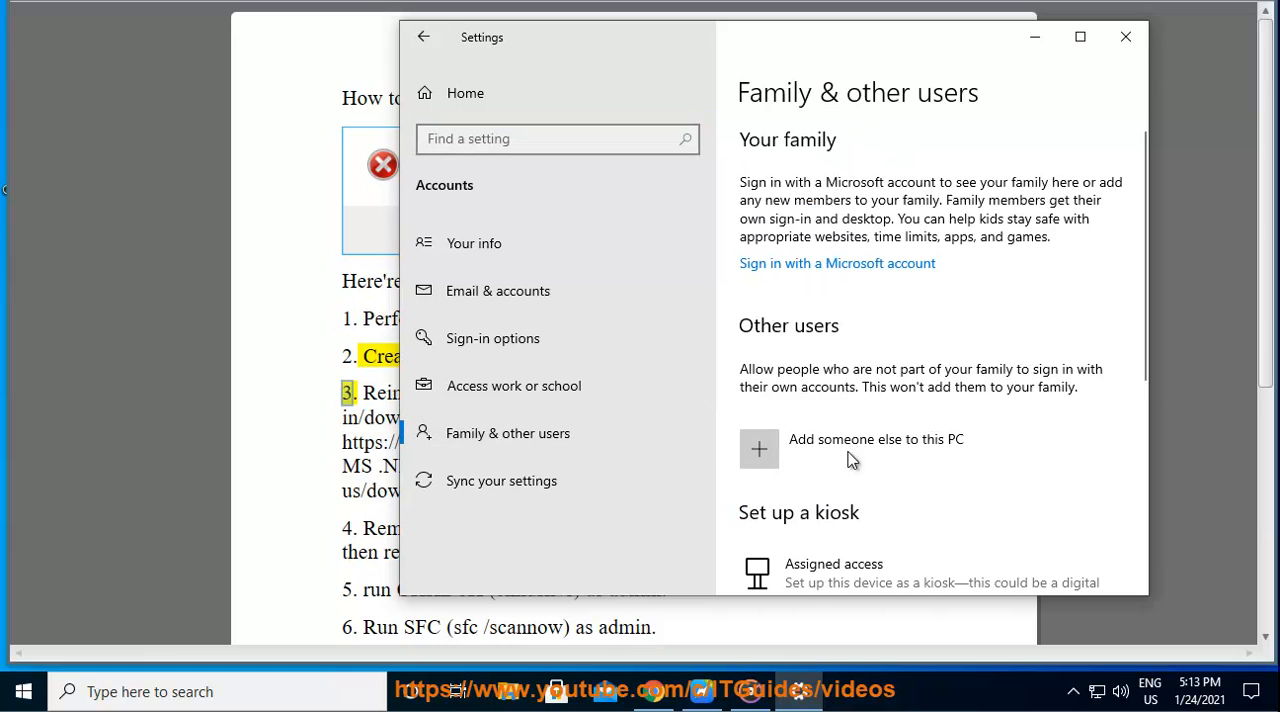
click(758, 448)
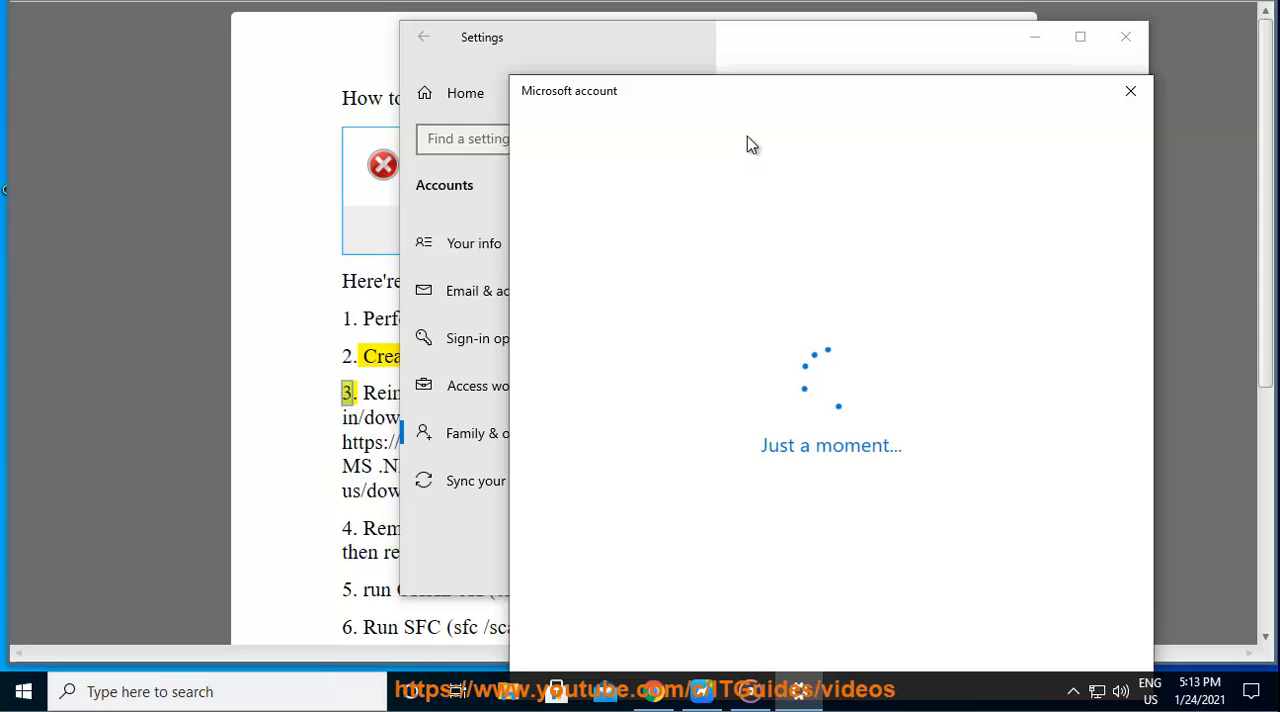
- Continue without sign-in information to the 'Create a user for this PC' form, then dismiss it
click(1130, 92)
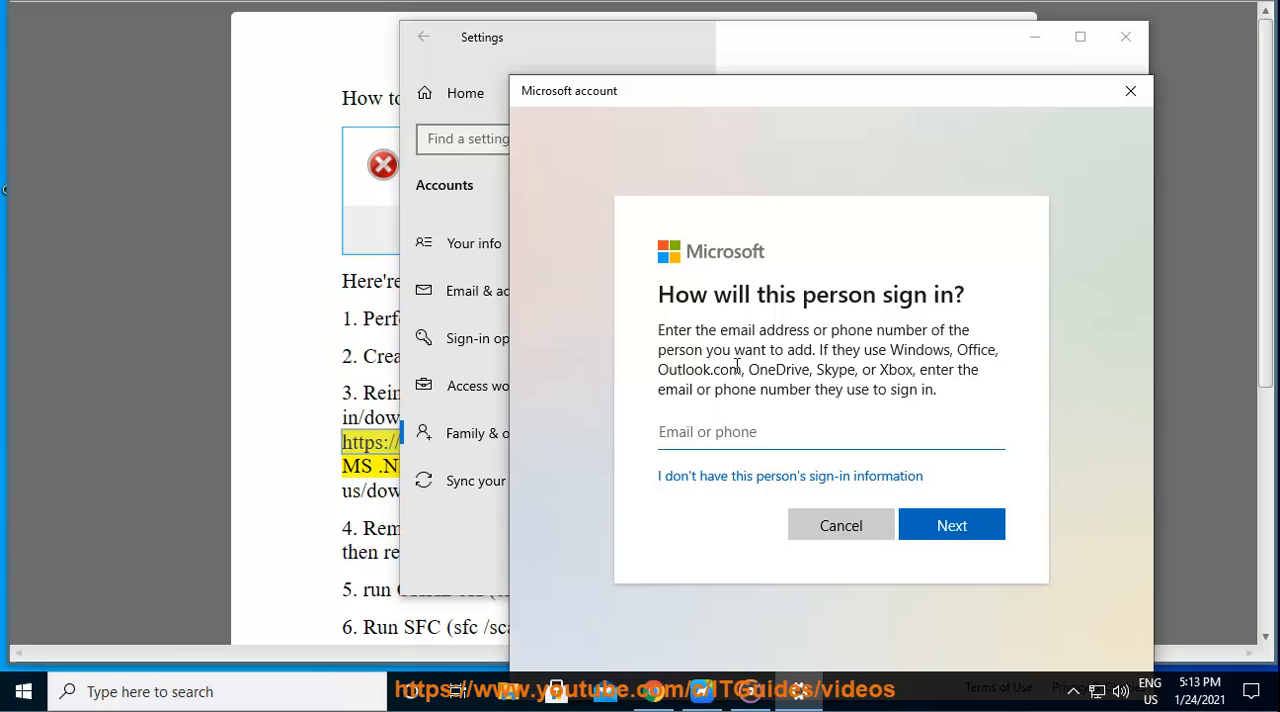
mouse_move(788, 476)
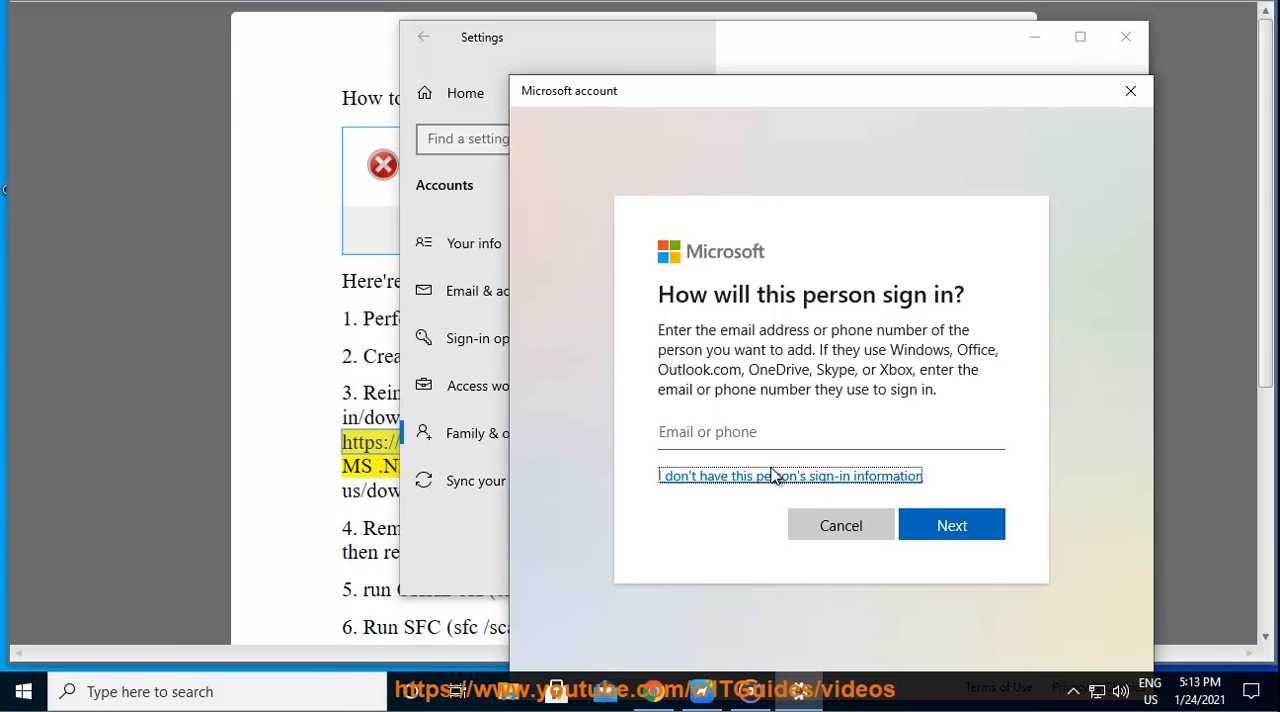
click(788, 476)
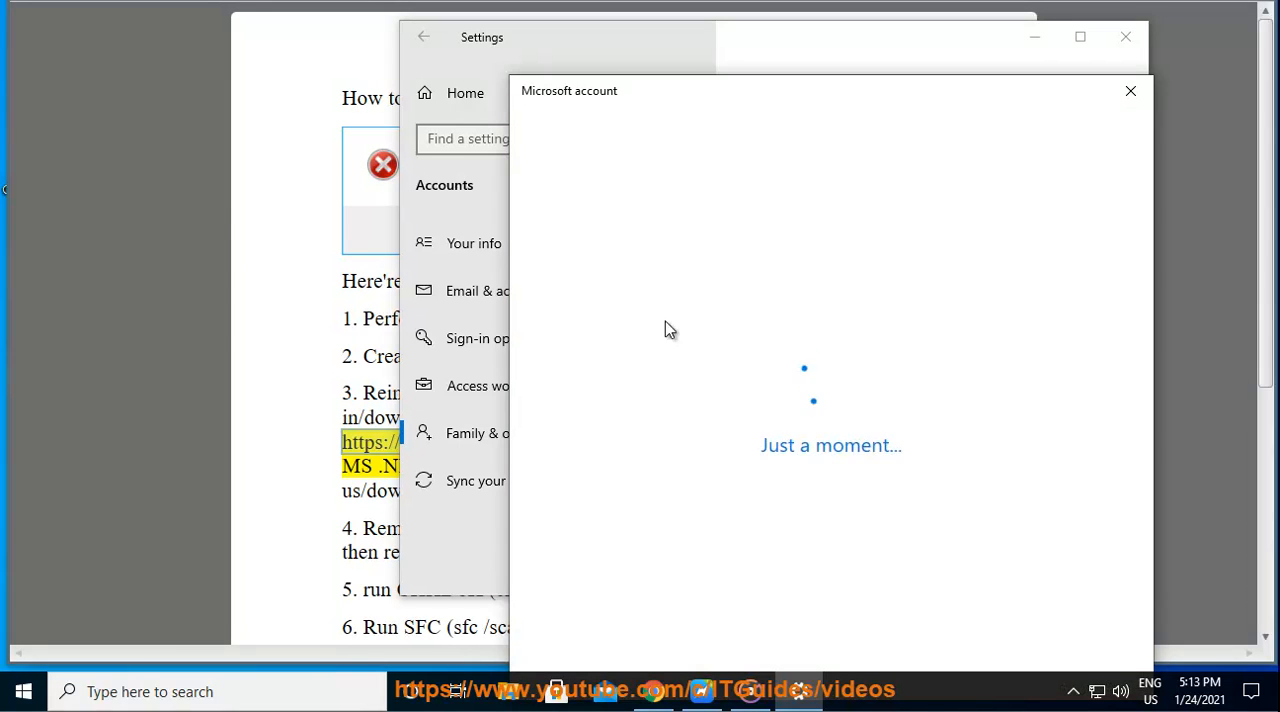
mouse_move(840, 470)
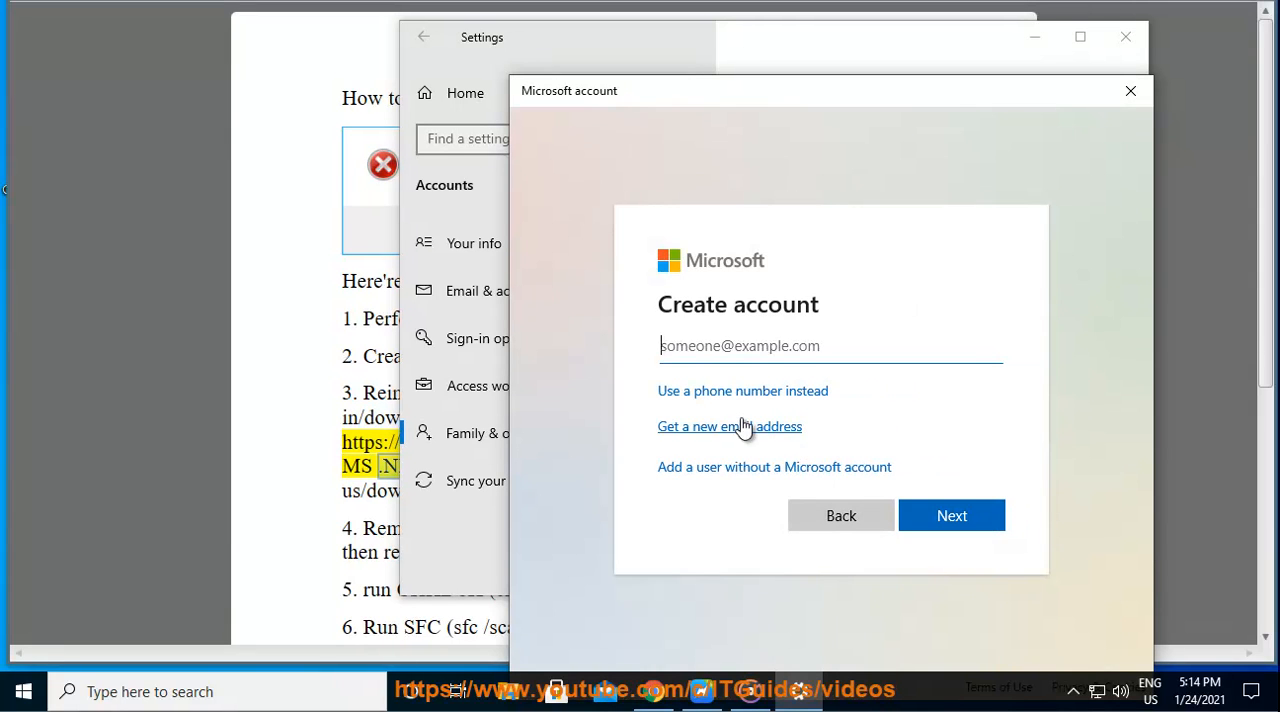
click(774, 468)
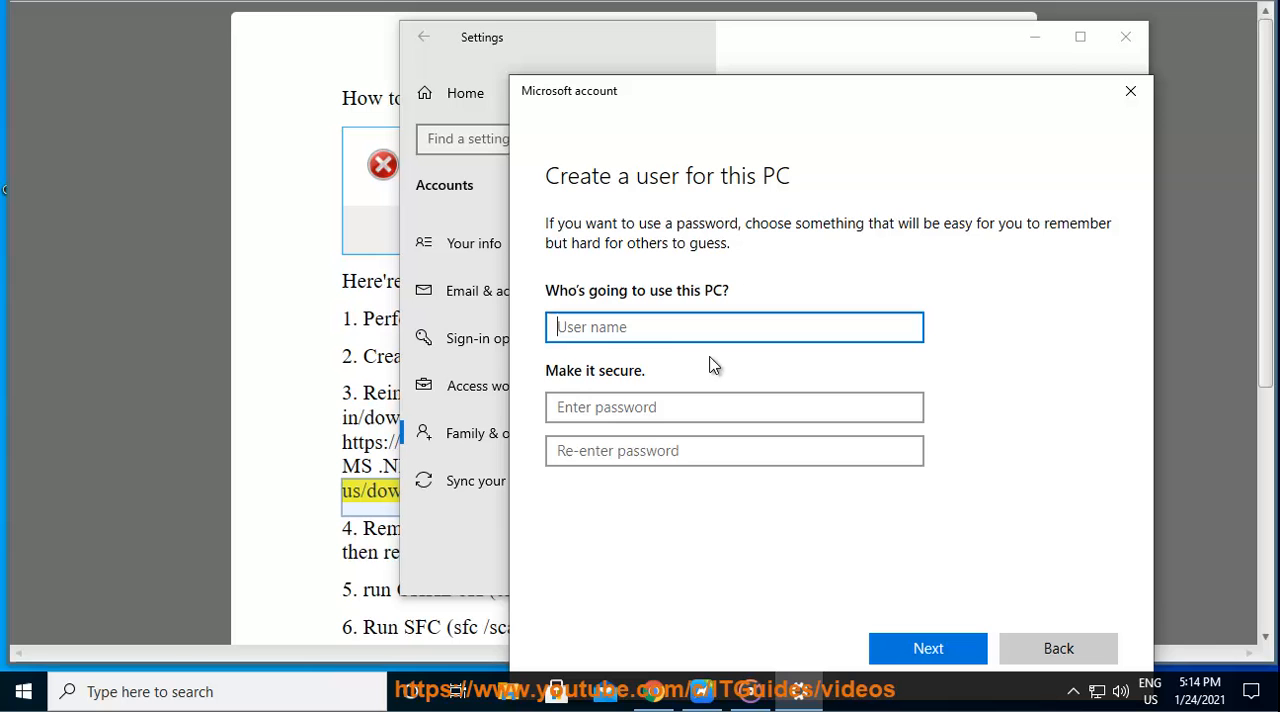
click(928, 648)
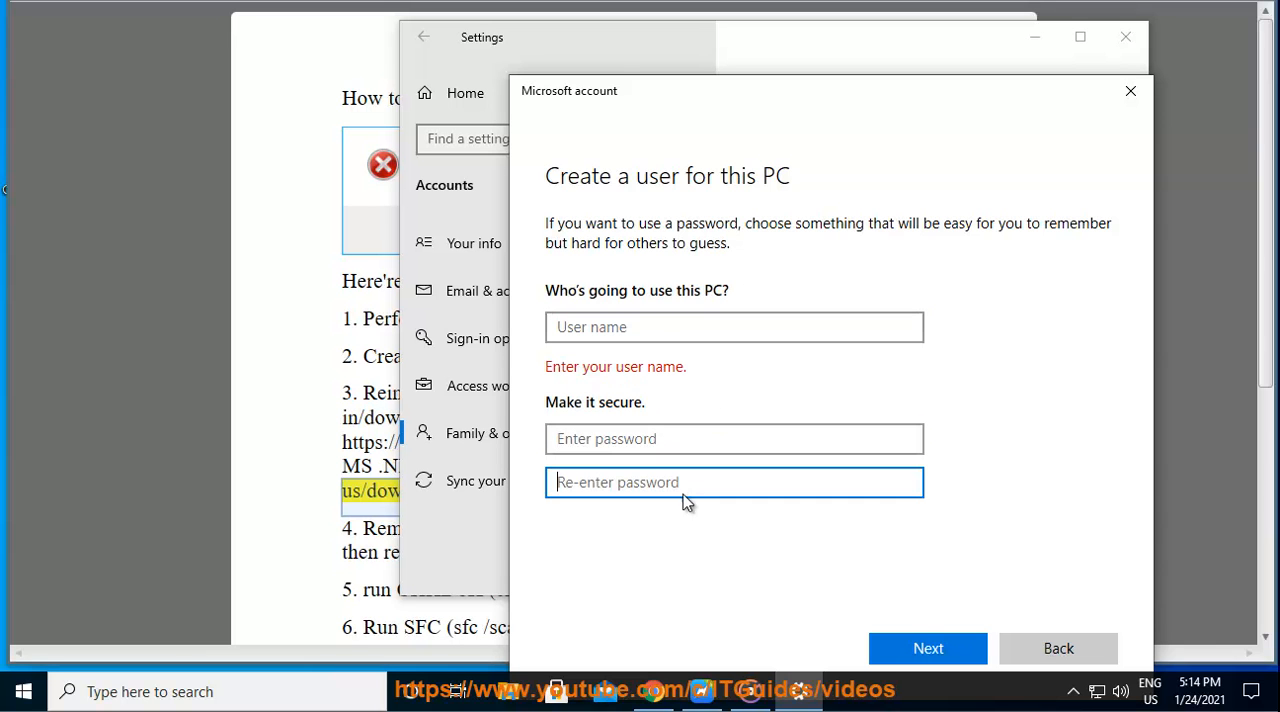
click(928, 648)
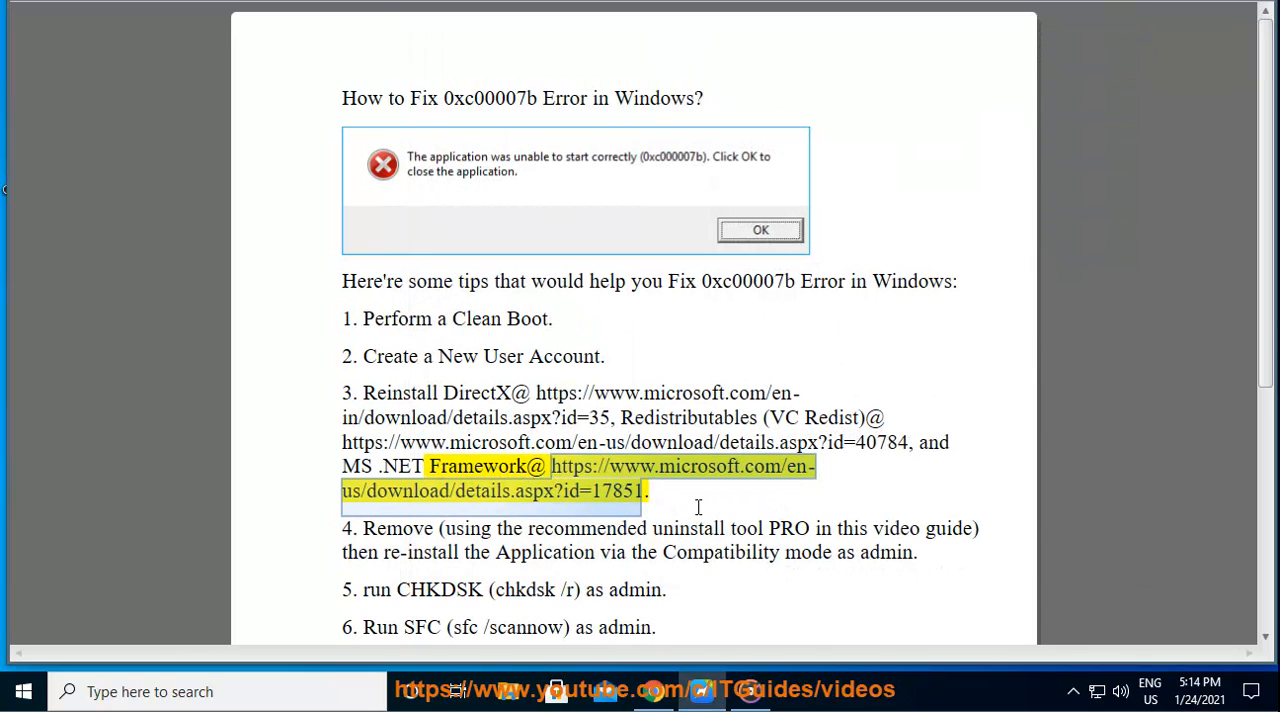
mouse_move(276, 68)
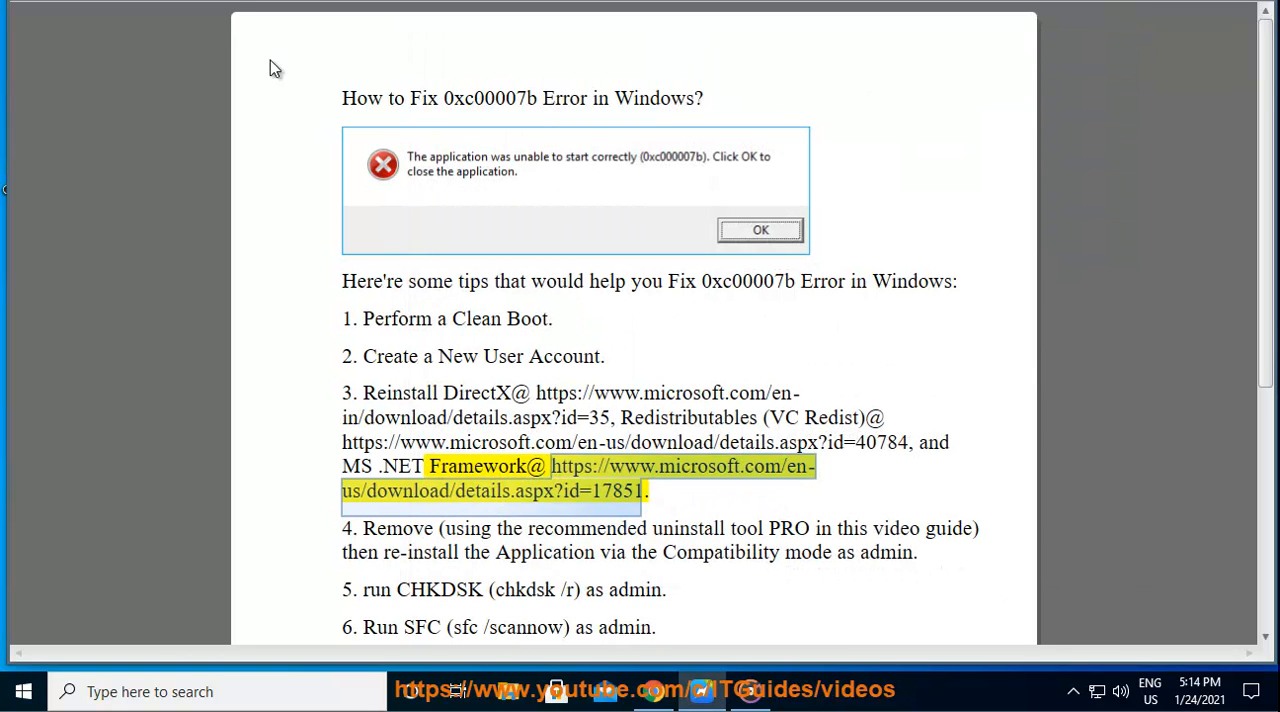
mouse_move(338, 14)
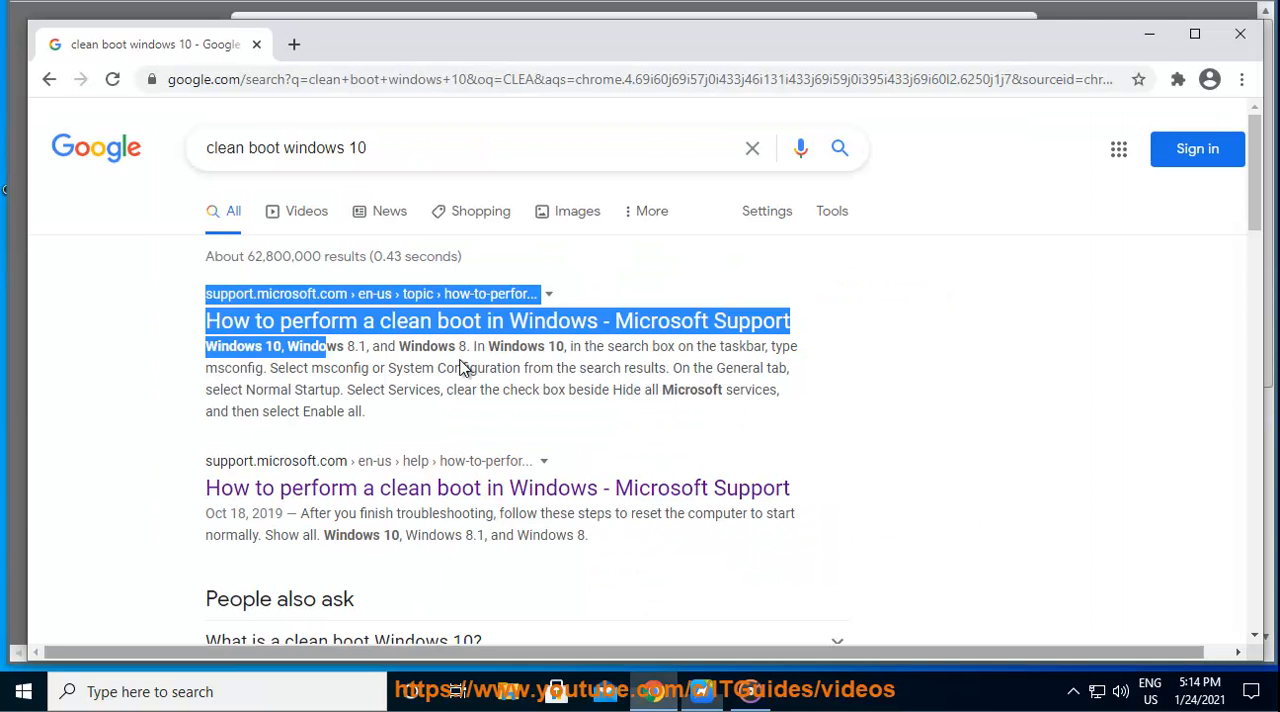
- Run Google searches for DirectX 12, VC Redist and MS .NET Framework in turn
text(DirectX)
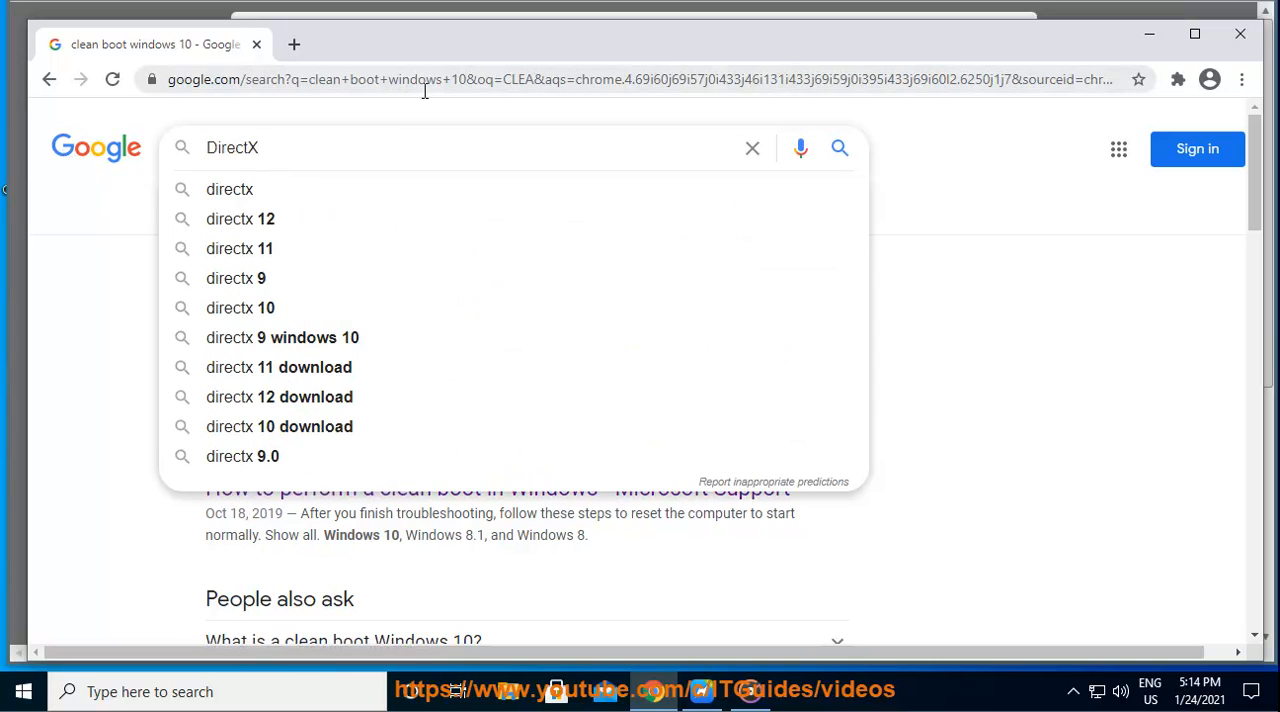
click(240, 218)
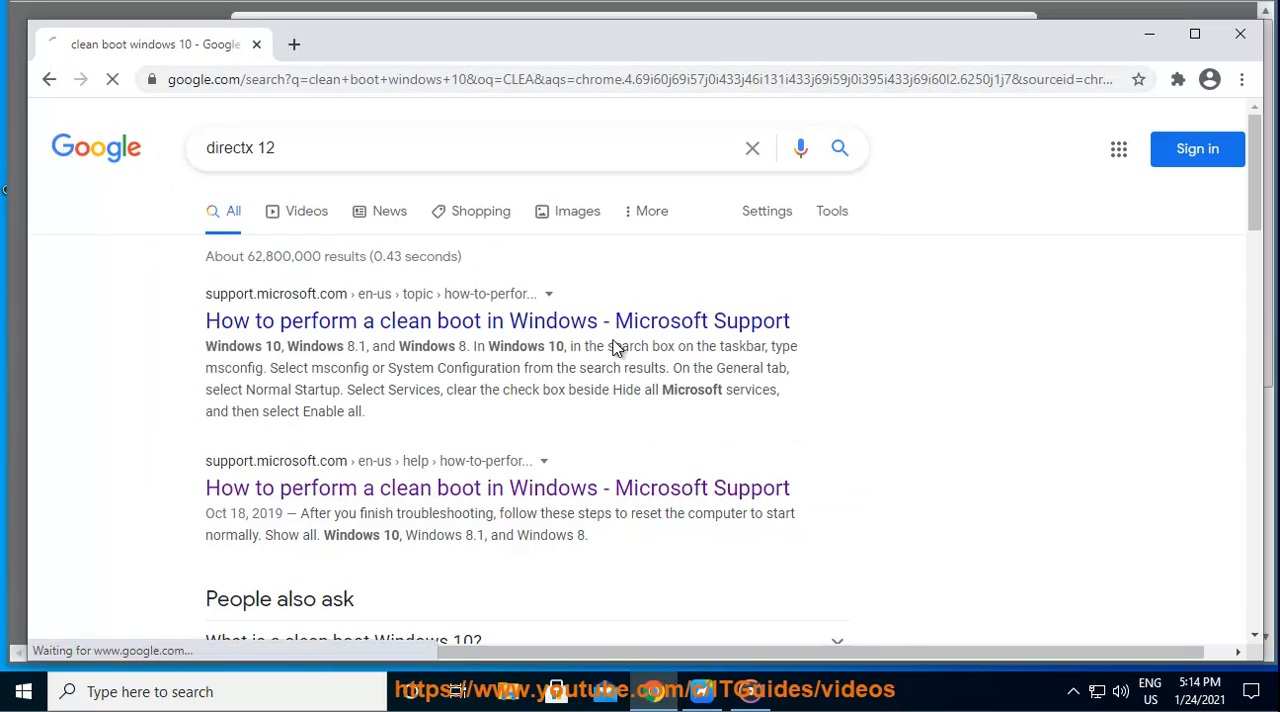
key(Return)
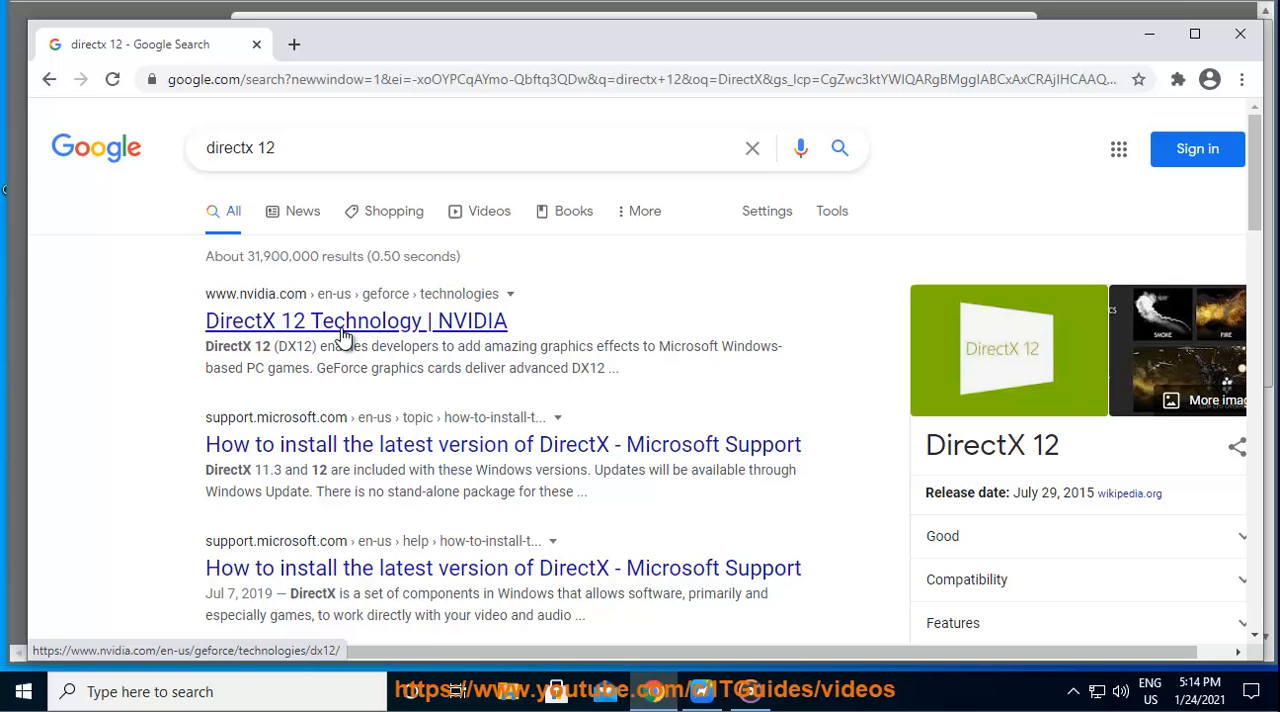
mouse_move(610, 520)
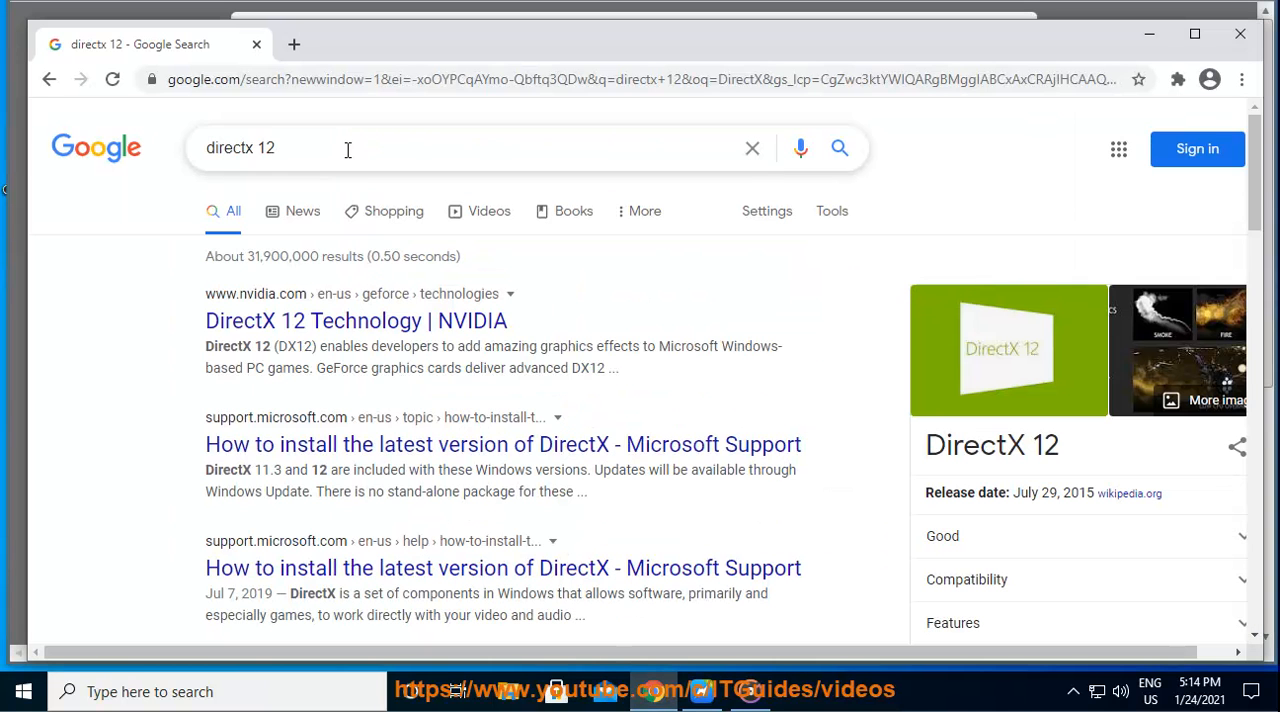
key(Enter)
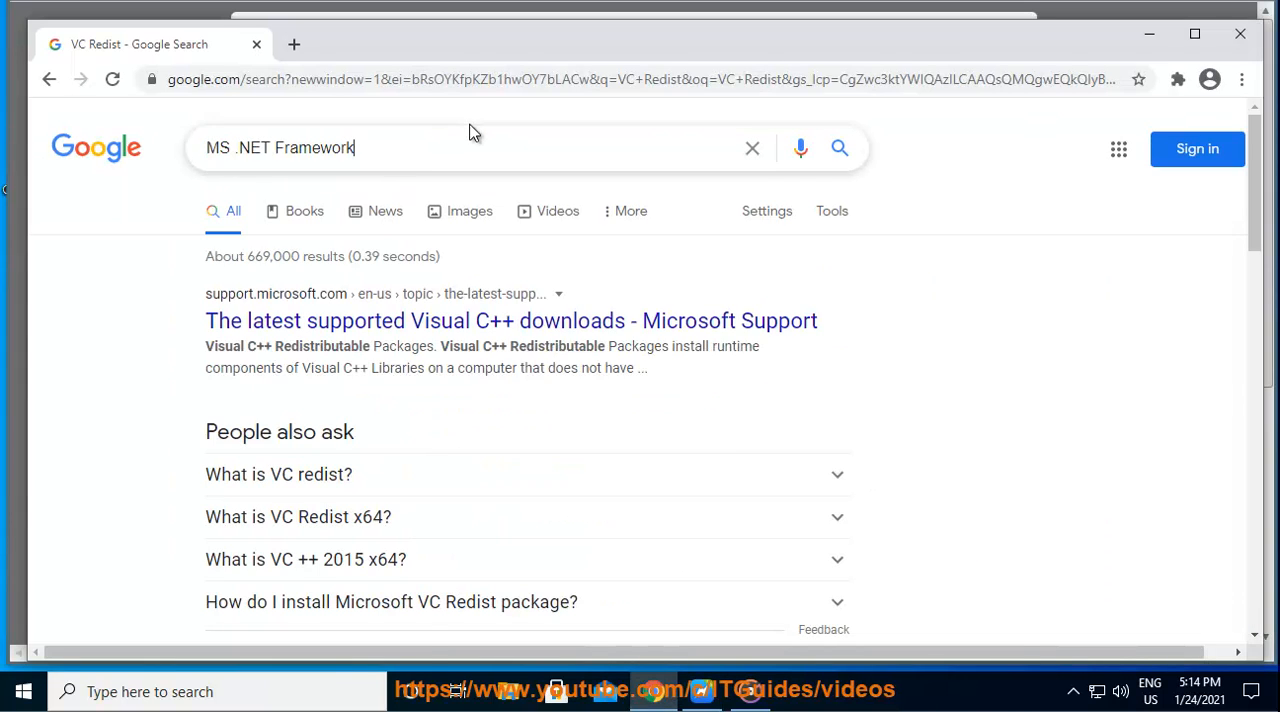
key(Return)
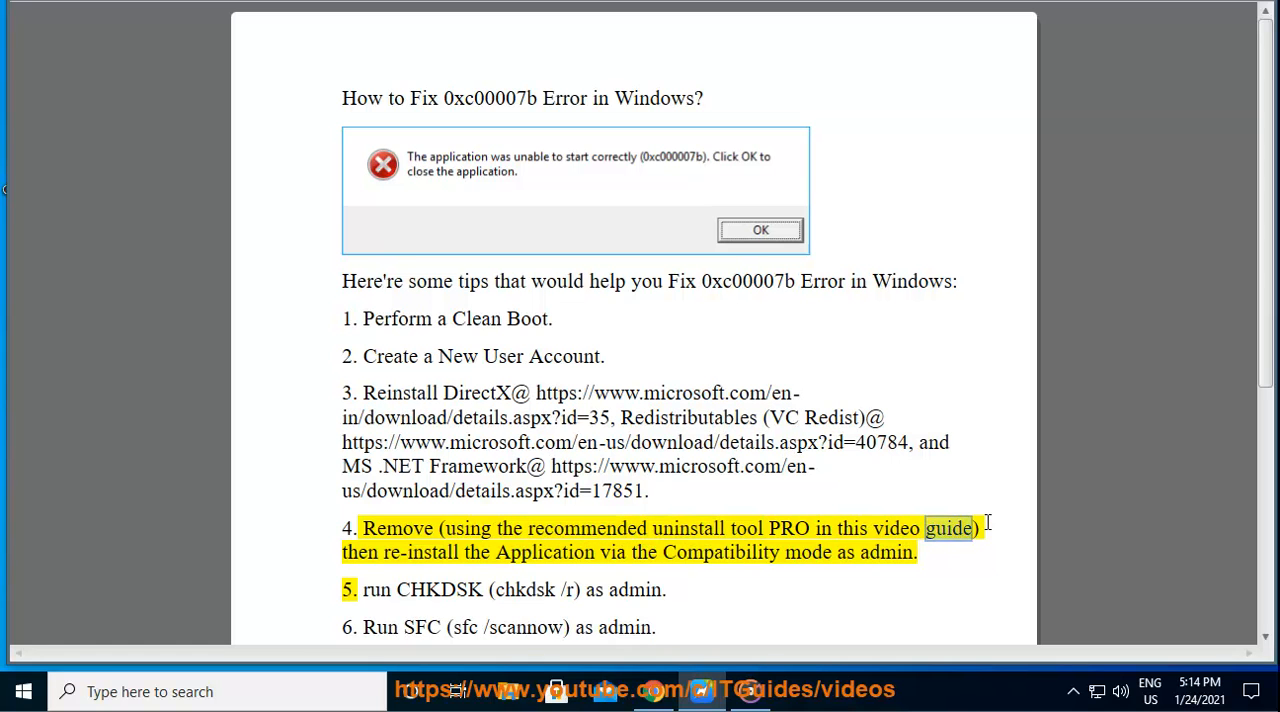
double_click(720, 552)
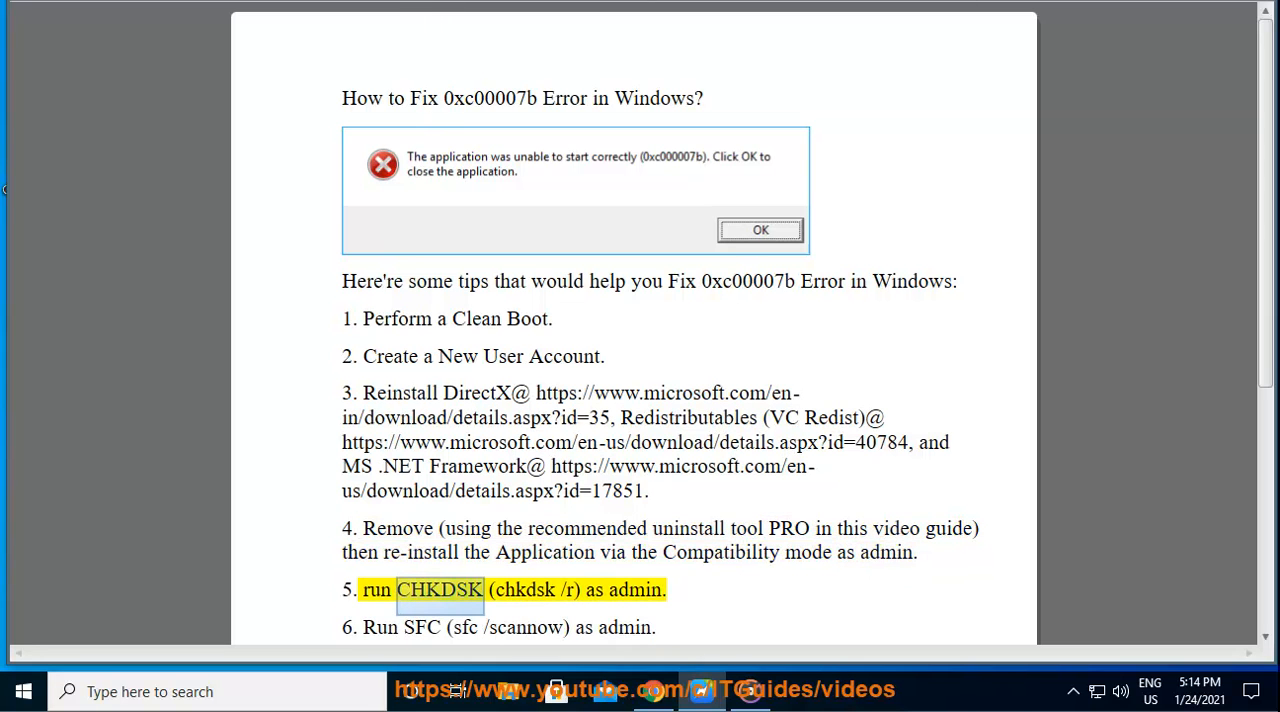
double_click(720, 552)
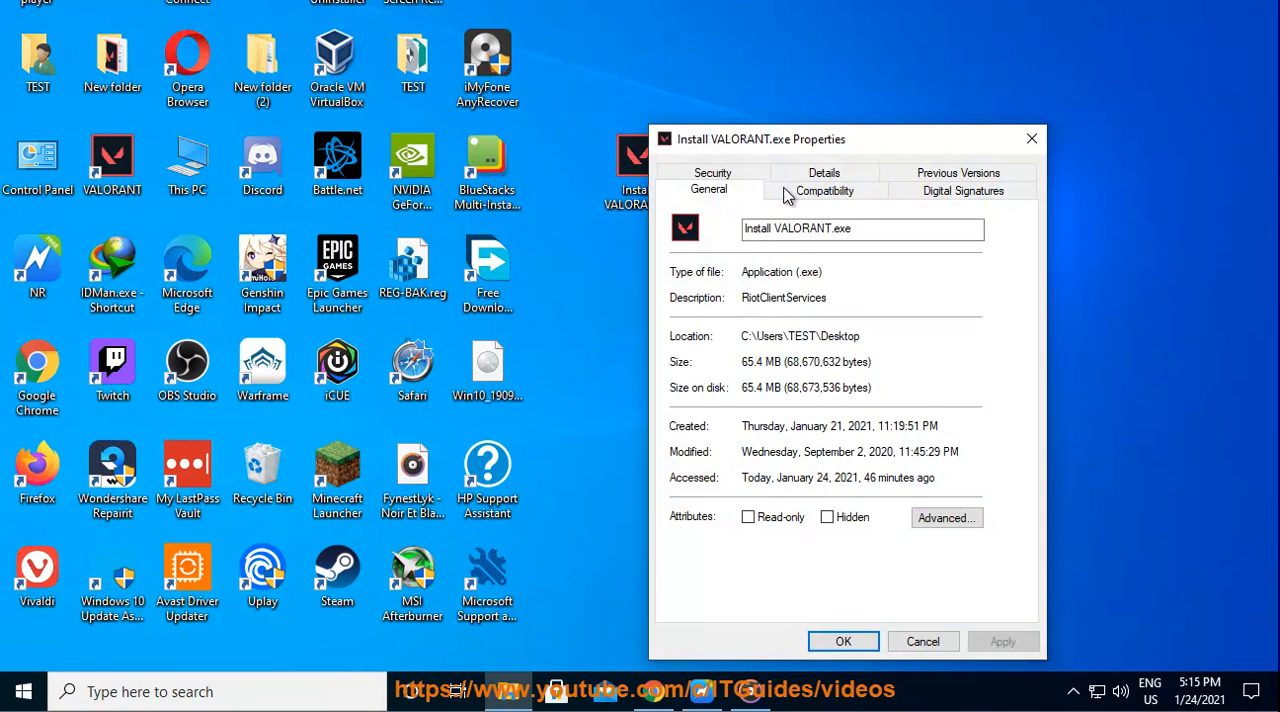
- Enable 'Run this program in compatibility mode for' an older Windows version on the VALORANT installer
click(824, 190)
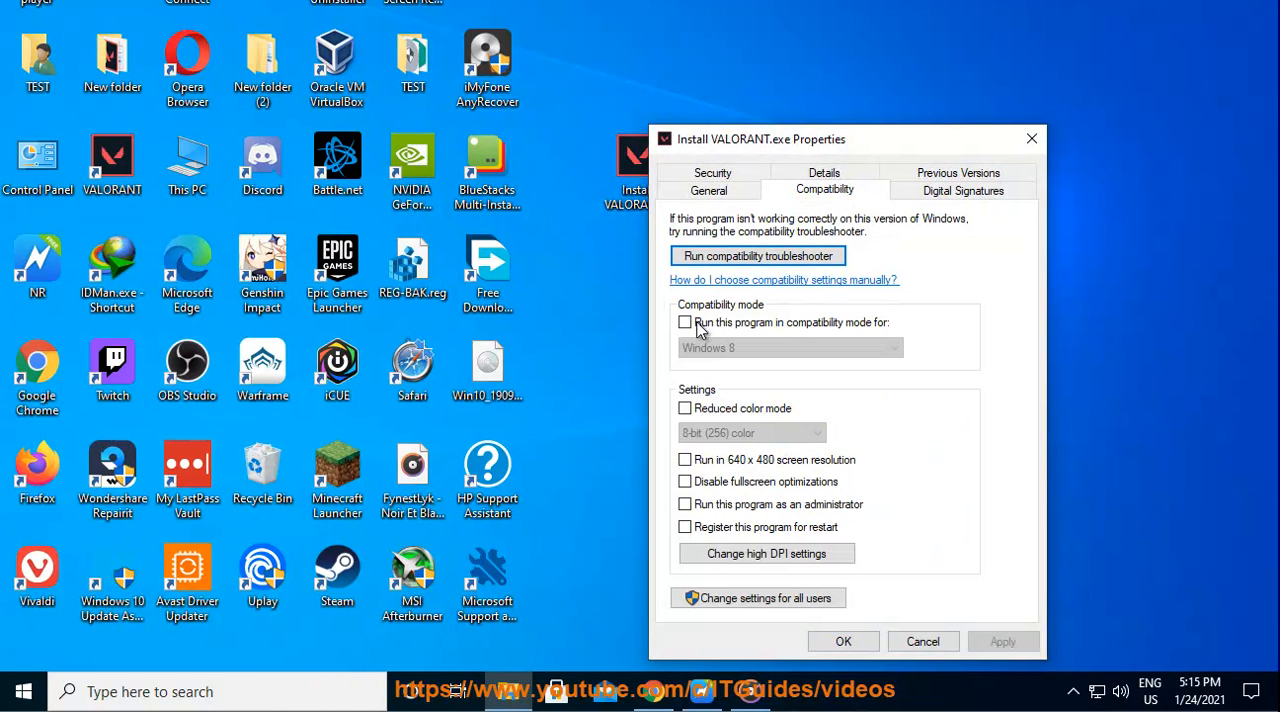
click(684, 322)
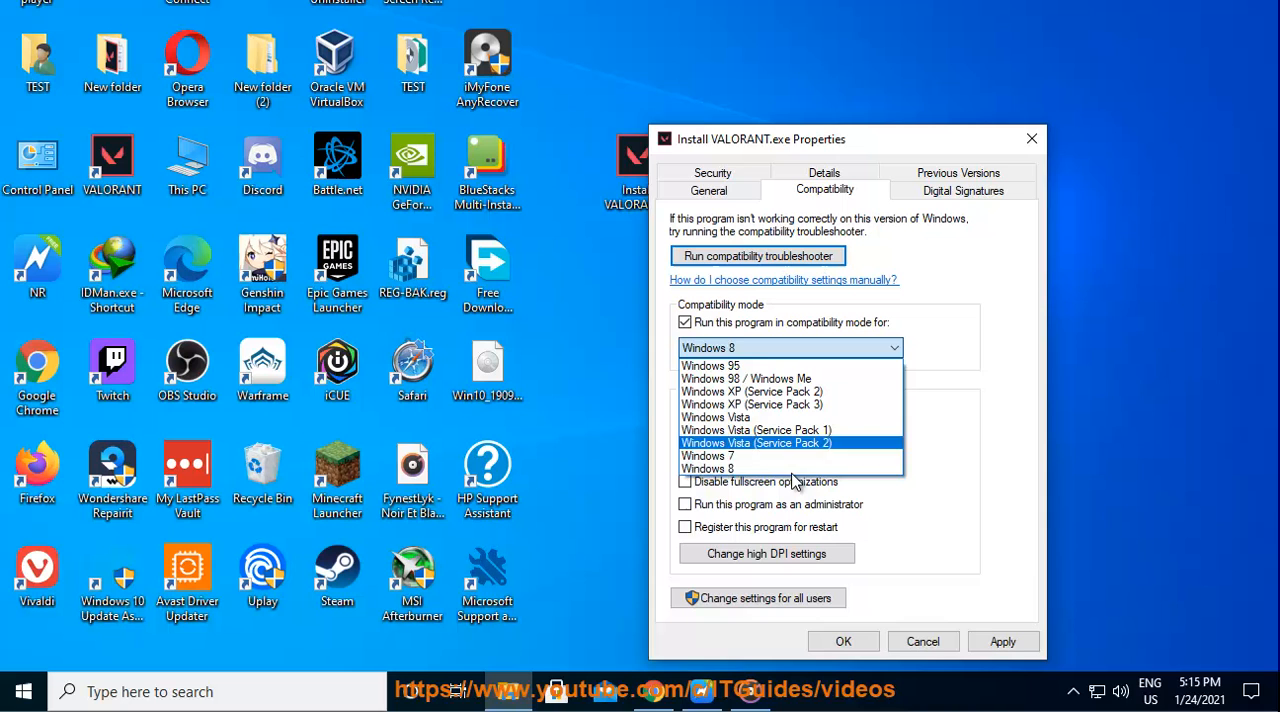
click(708, 468)
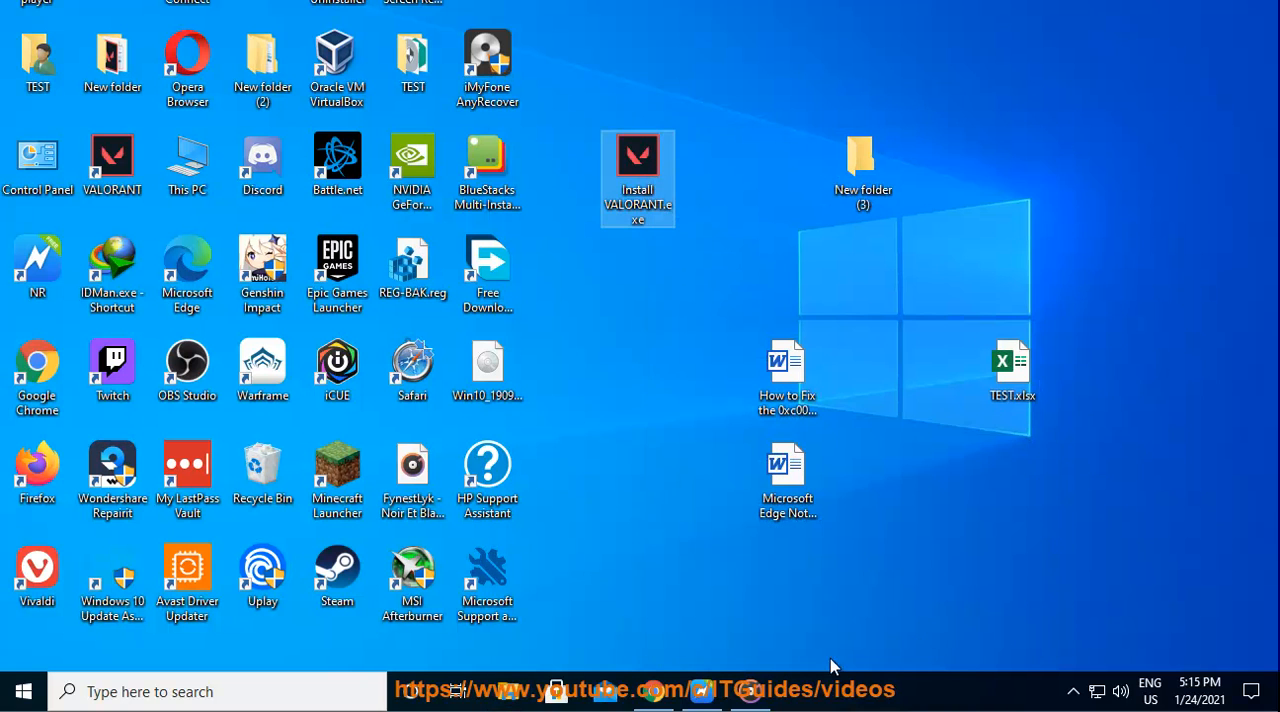
right_click(636, 176)
text(C)
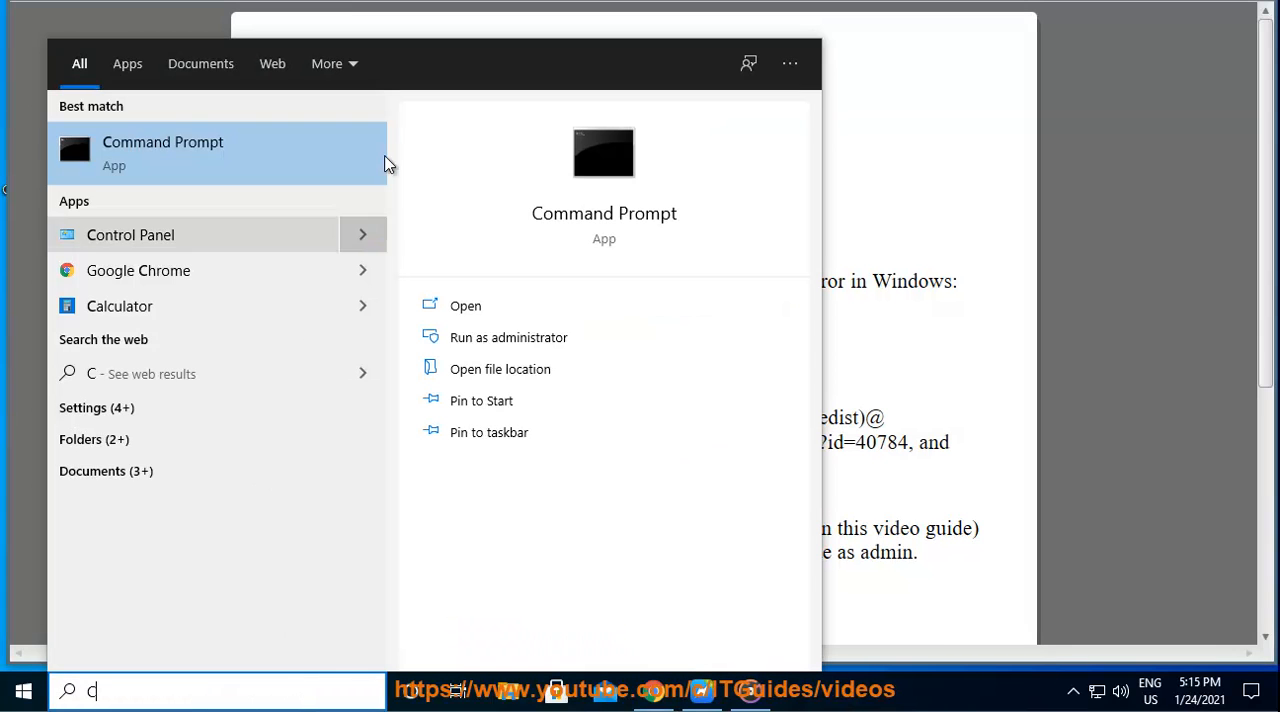
- Launch an administrator Command Prompt and paste the chkdsk /r command via Edit > Paste
click(508, 336)
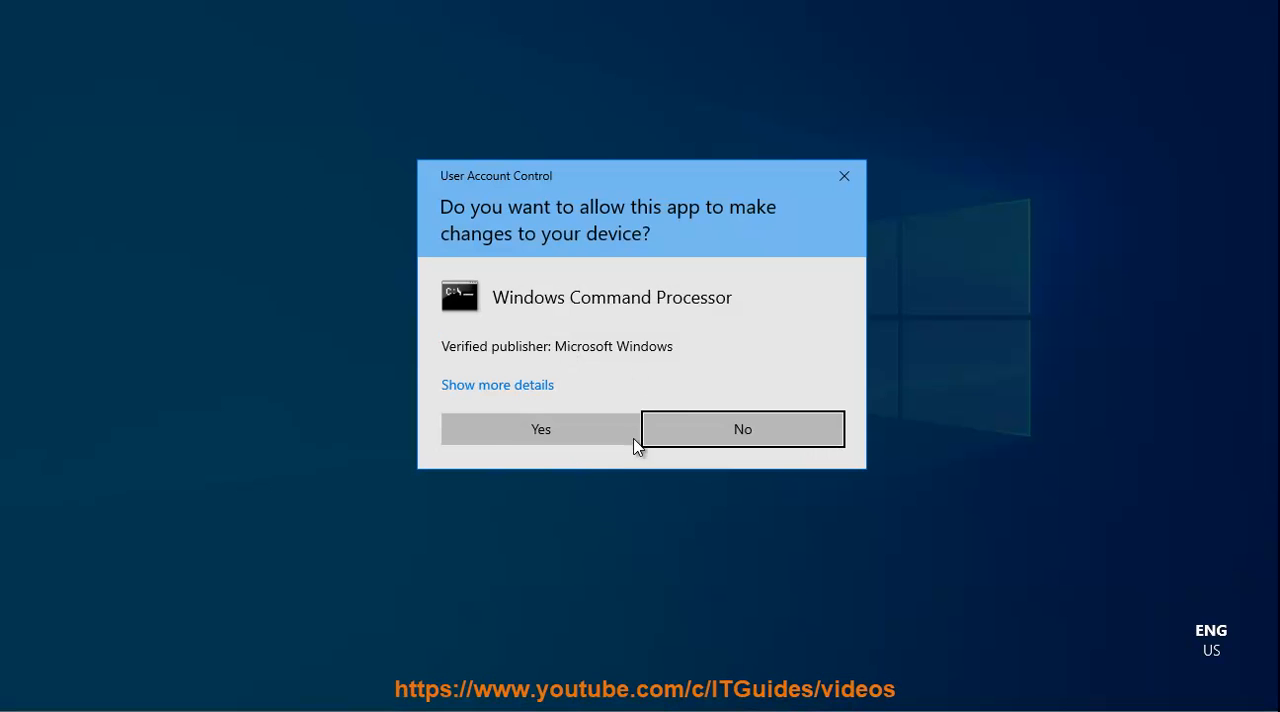
click(540, 428)
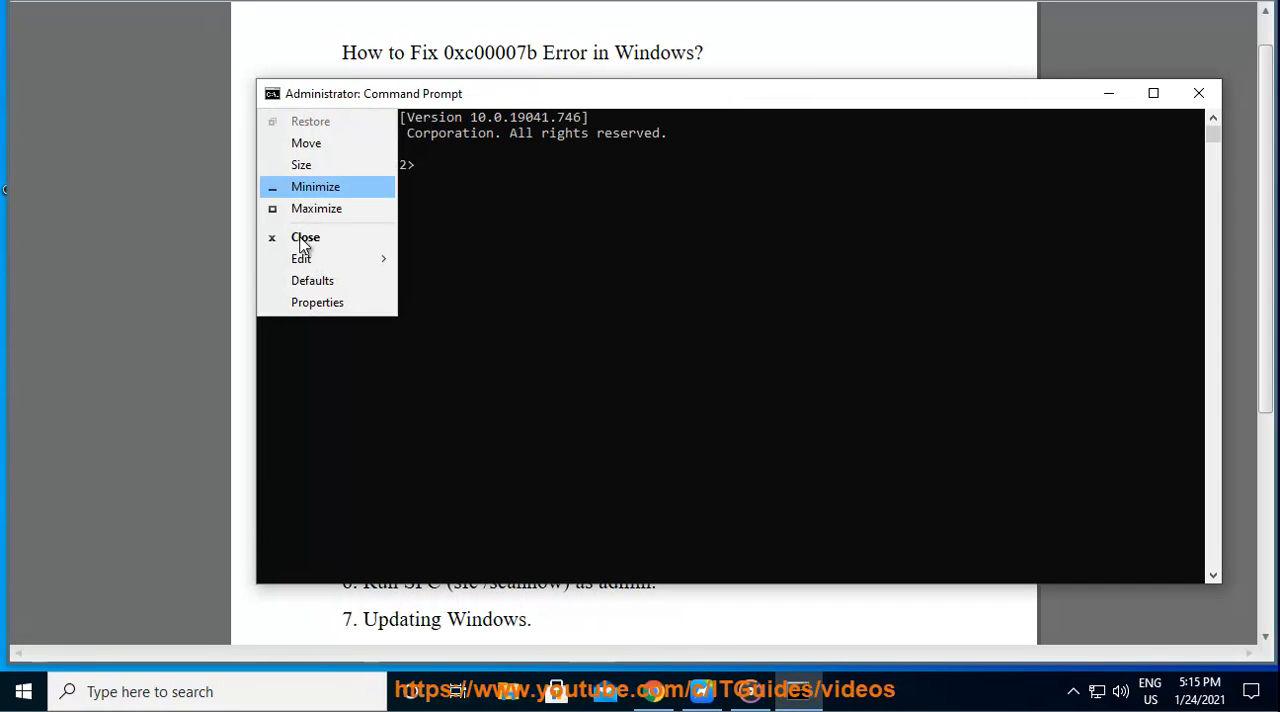
click(300, 258)
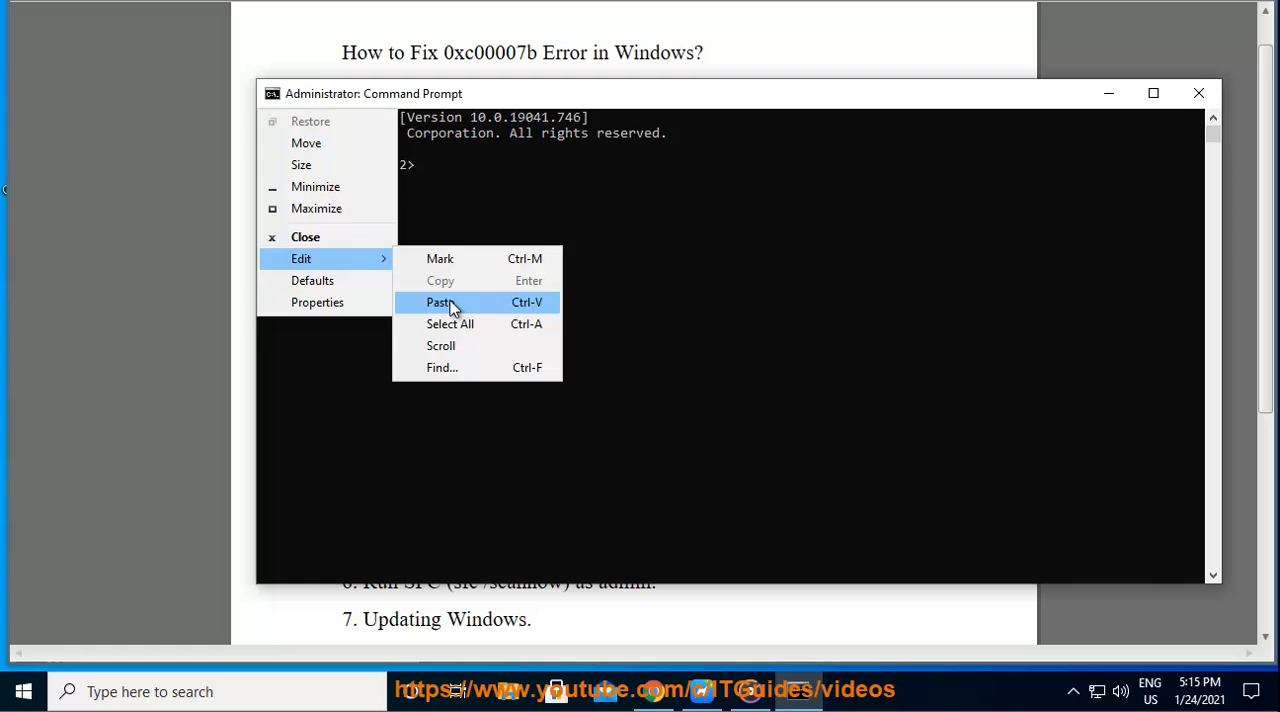
click(438, 302)
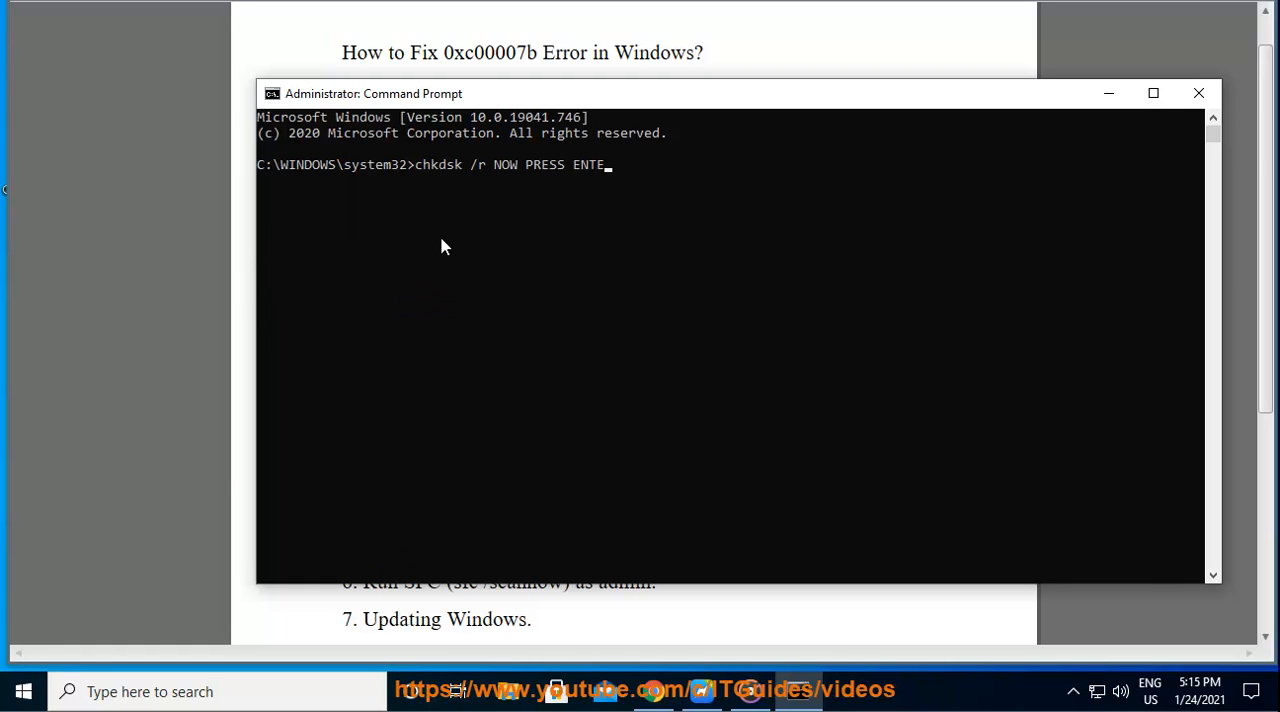
text(R...)
click(218, 692)
text(C)
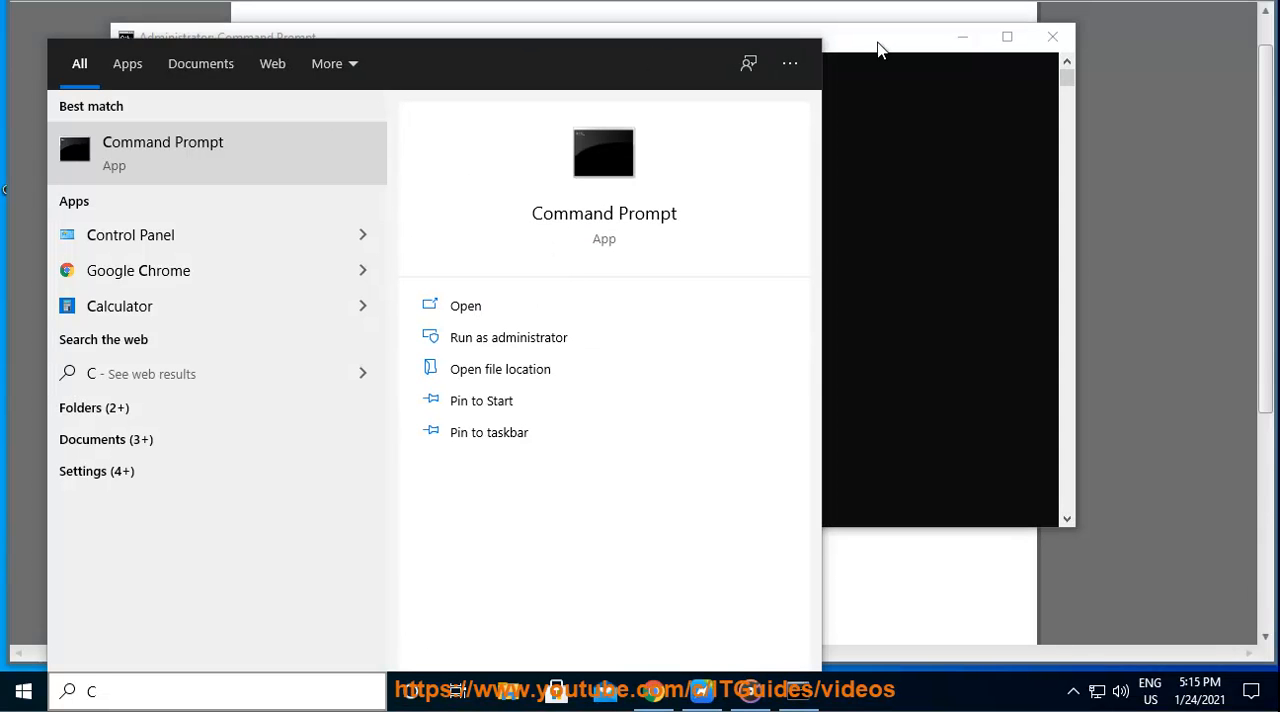
- Launch a fresh administrator Command Prompt and bring up its title-bar window menu
click(508, 336)
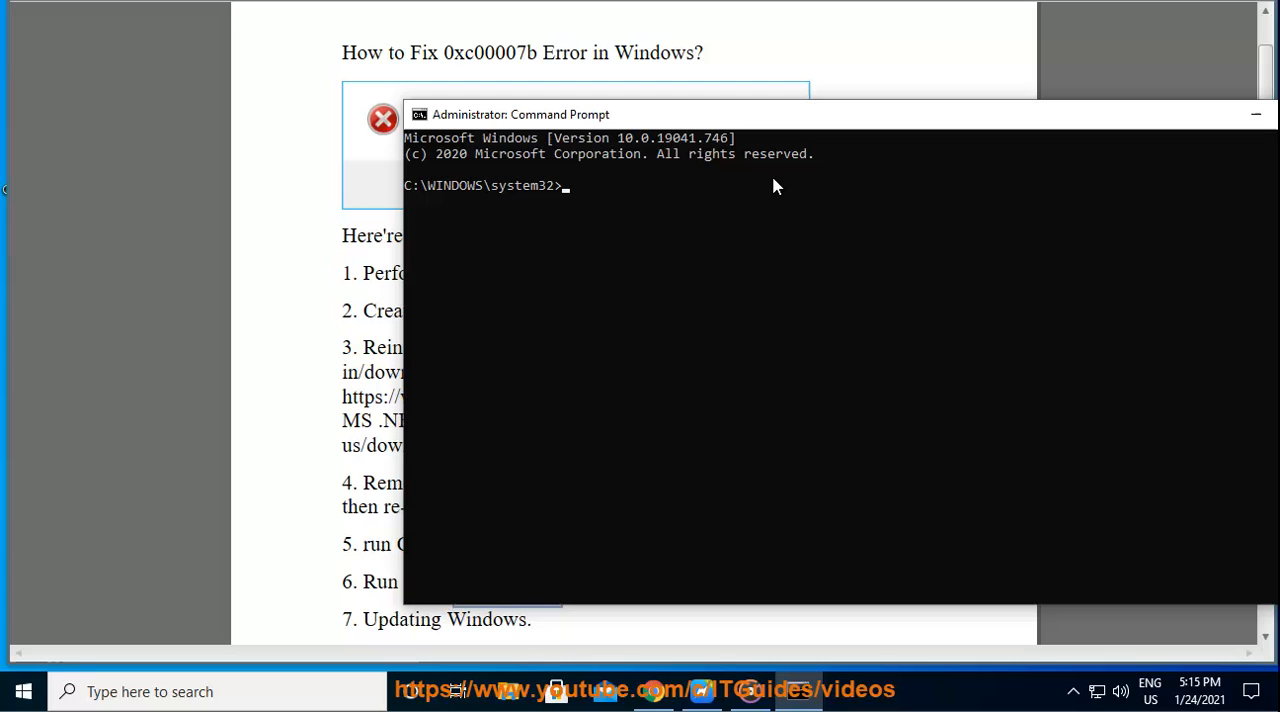
right_click(520, 114)
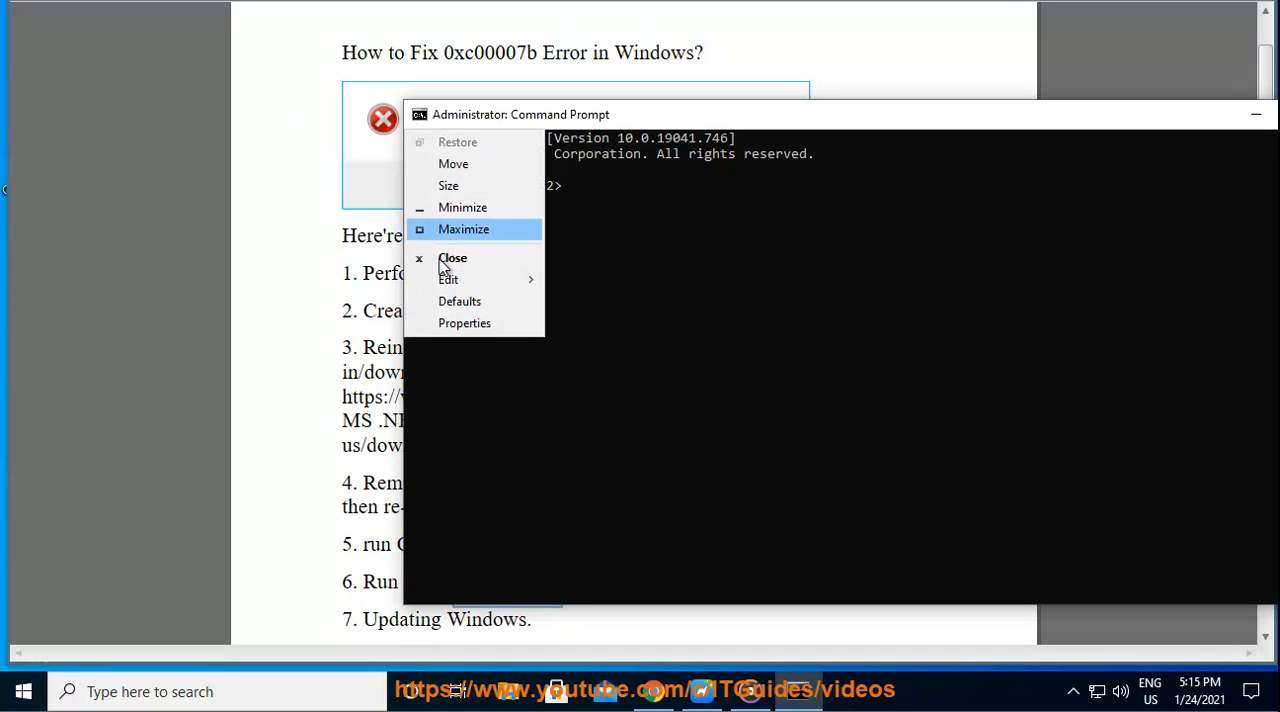